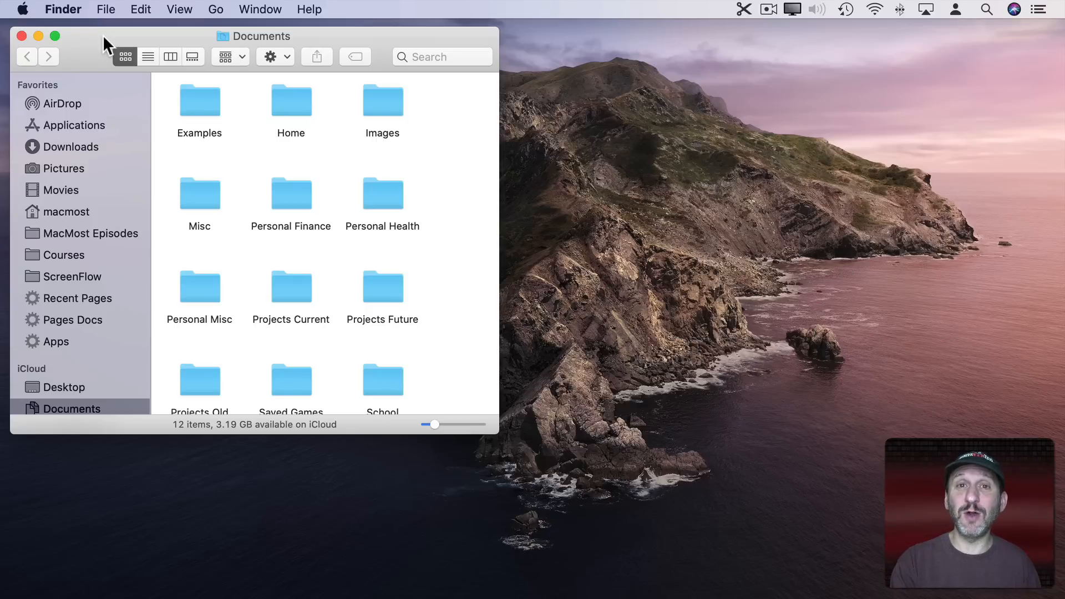
mouse_move(83, 51)
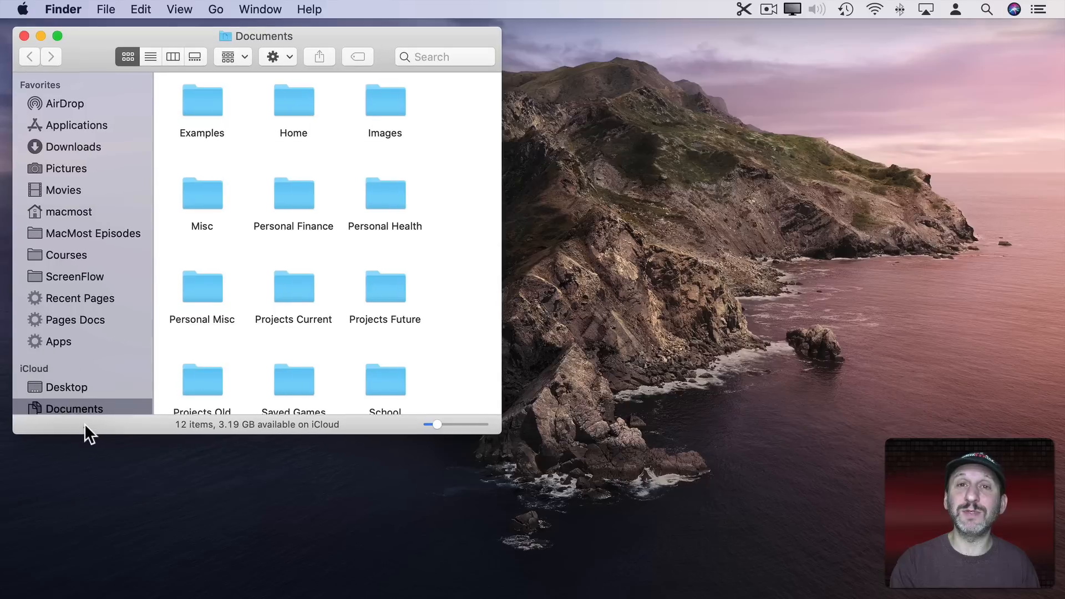
mouse_move(412, 241)
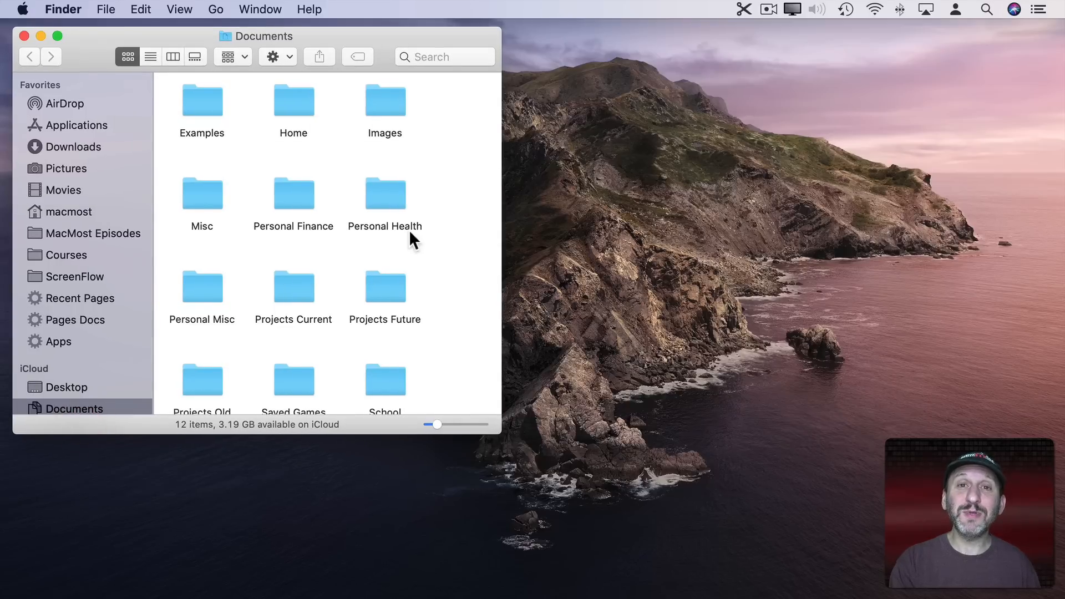
mouse_move(169, 425)
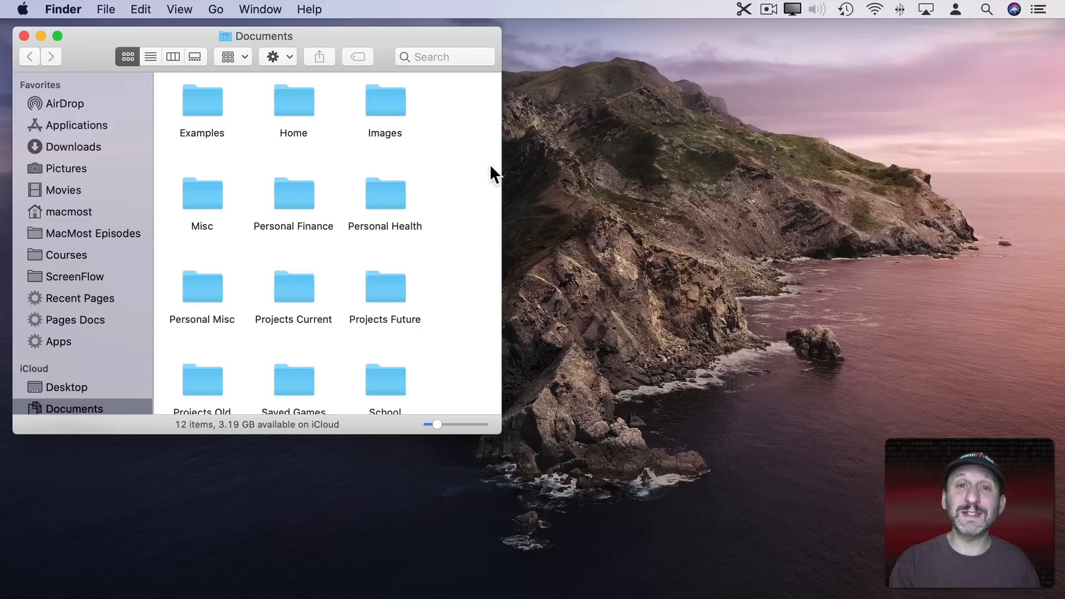
mouse_move(78, 197)
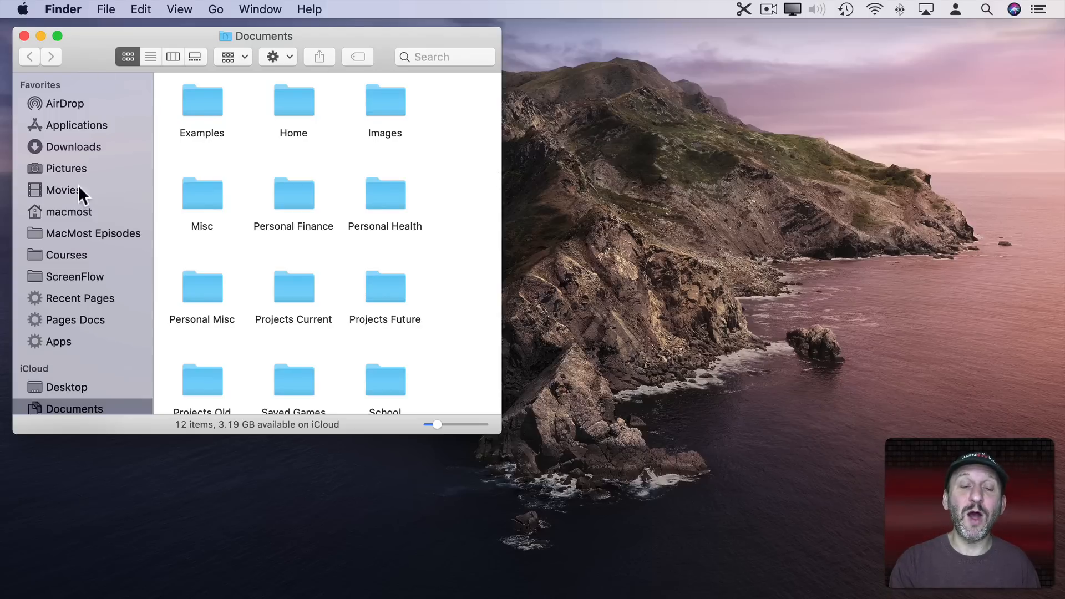
mouse_move(499, 149)
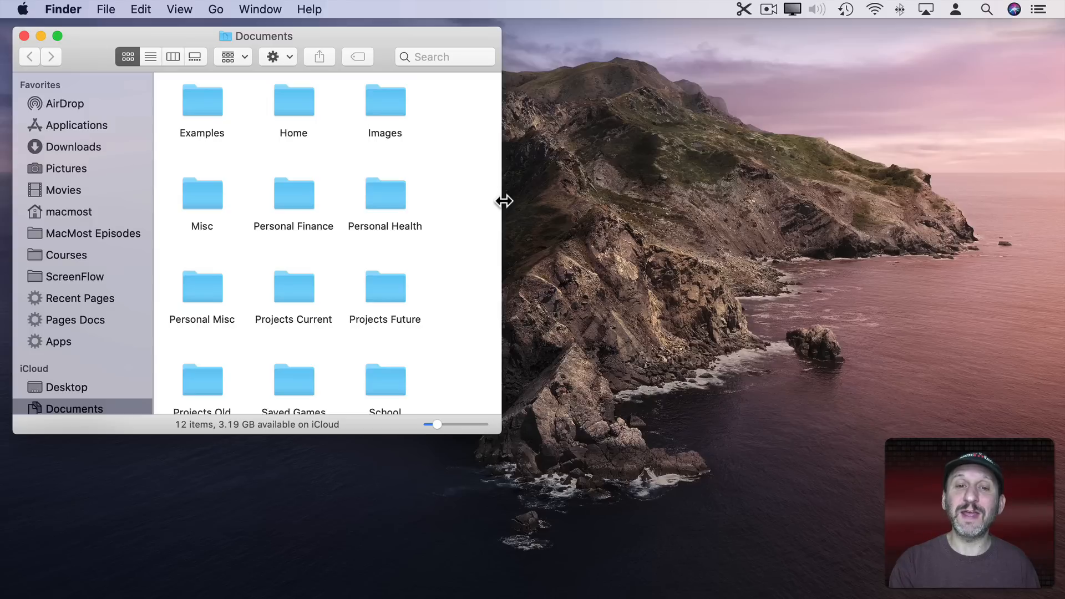
Widen the Documents window from its right edge, then drag the bottom-right corner to change width and height
left_click_drag(503, 201, 617, 208)
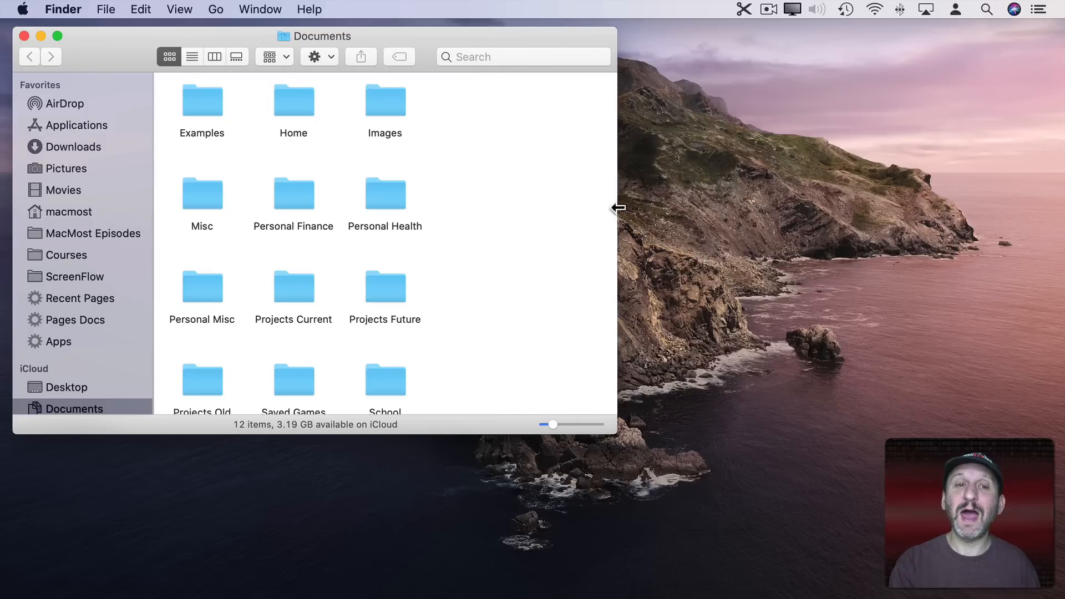
left_click_drag(617, 207, 626, 206)
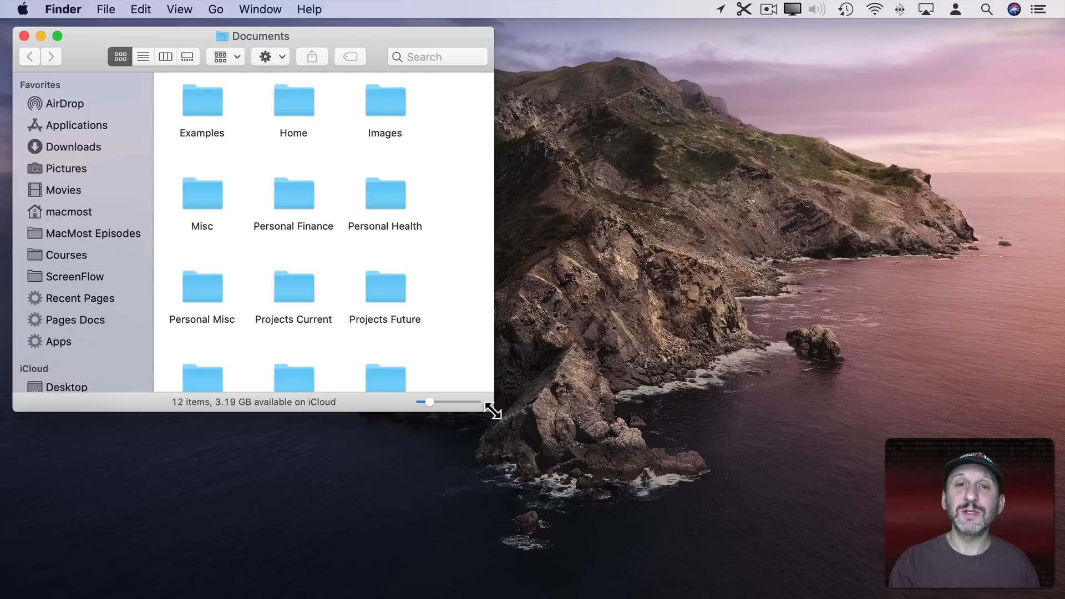
left_click_drag(493, 411, 526, 438)
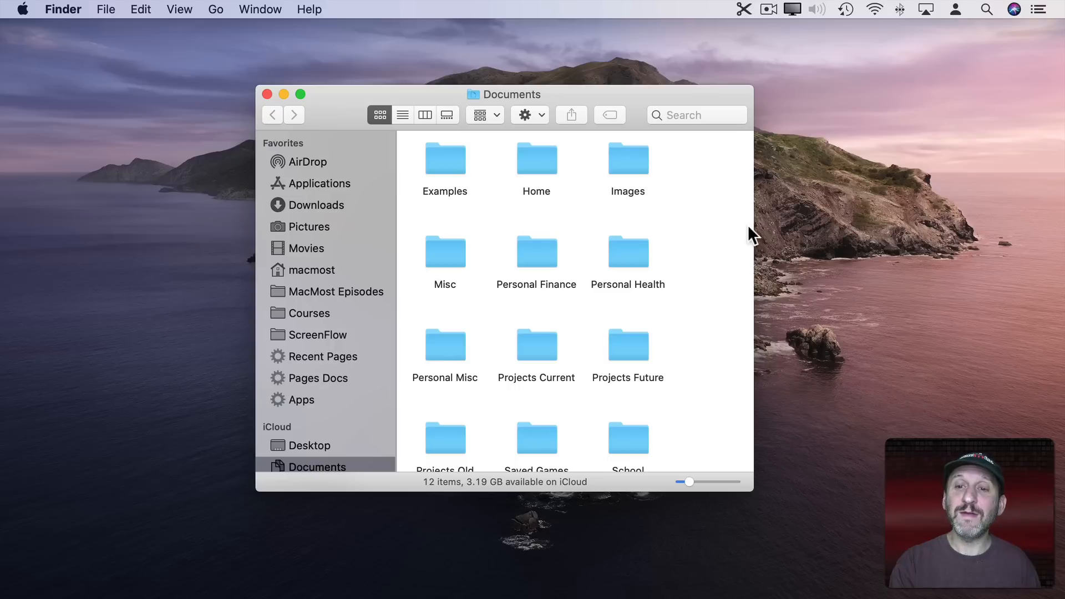
mouse_move(754, 274)
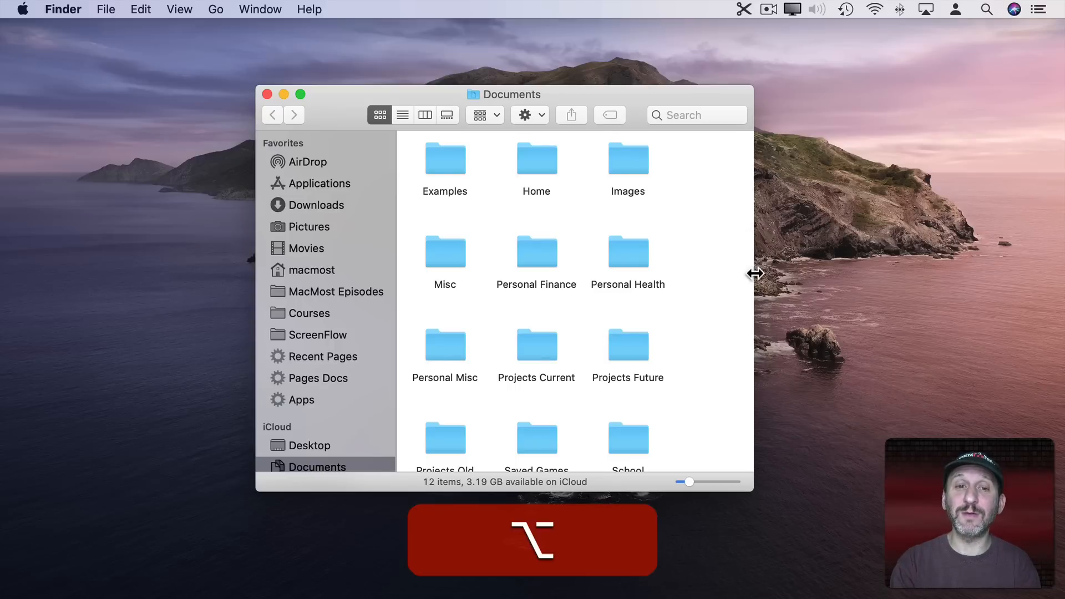
Widen the Documents window evenly from both sides and move it toward the left
left_click_drag(754, 273, 820, 272)
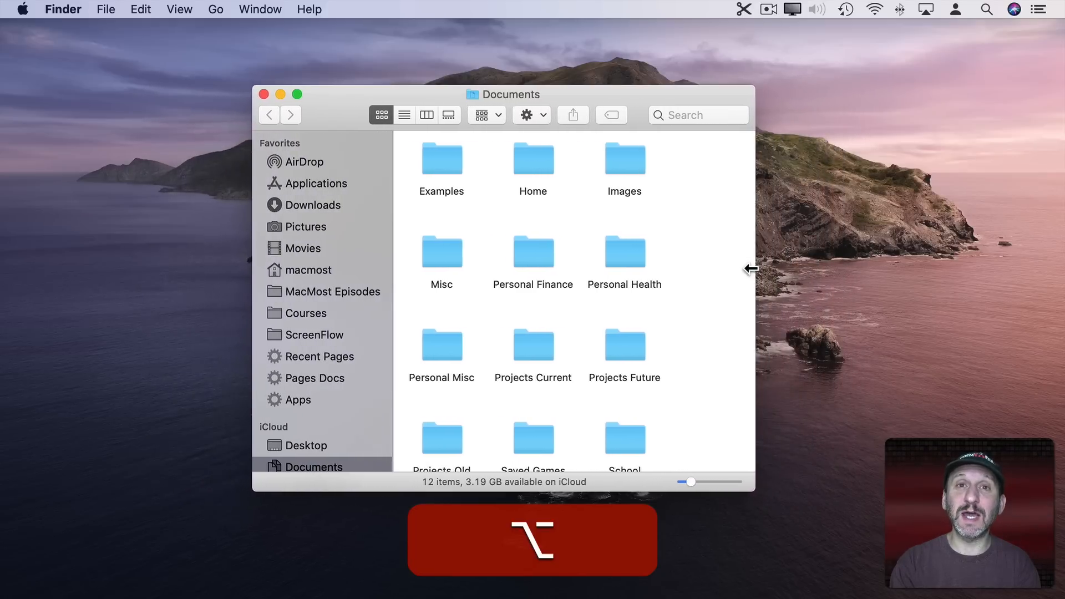
left_click_drag(748, 269, 790, 270)
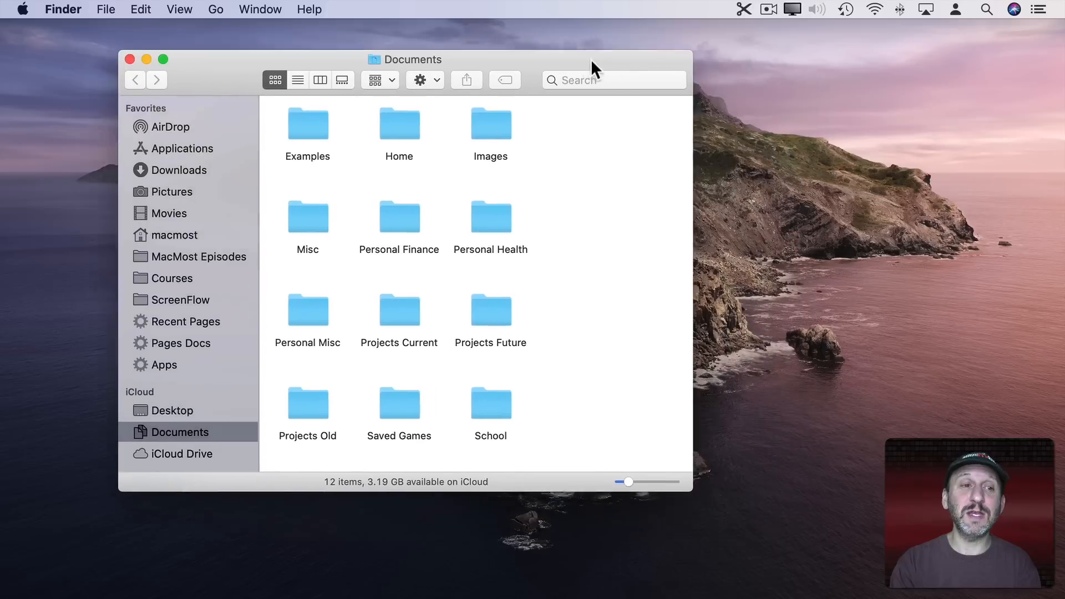
left_click_drag(404, 60, 319, 78)
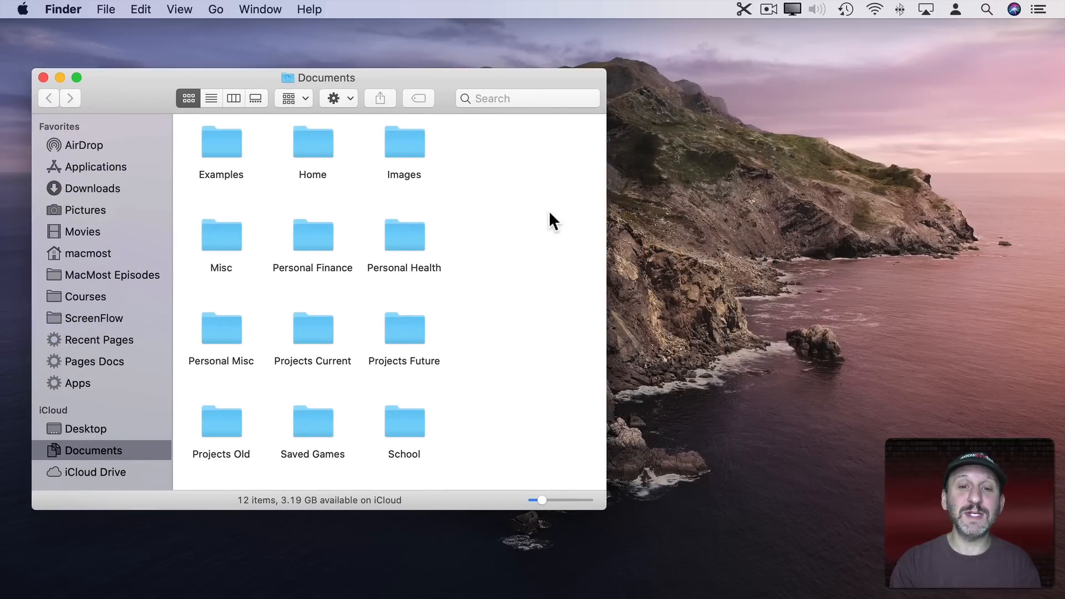
With Option held, stretch the window outward so both sides resize together again
key("alt")
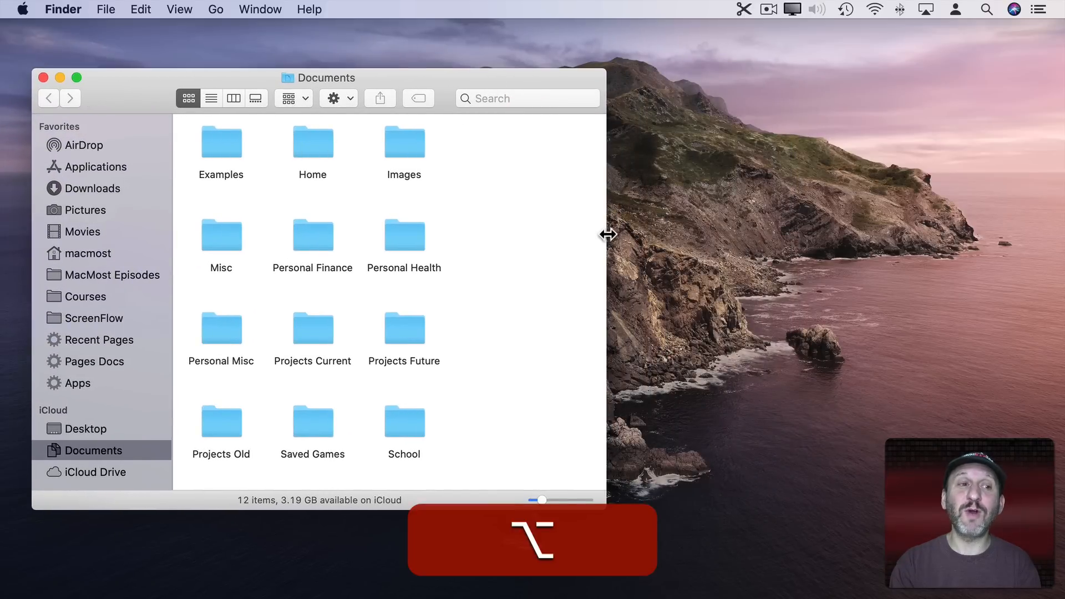
left_click_drag(606, 236, 669, 238)
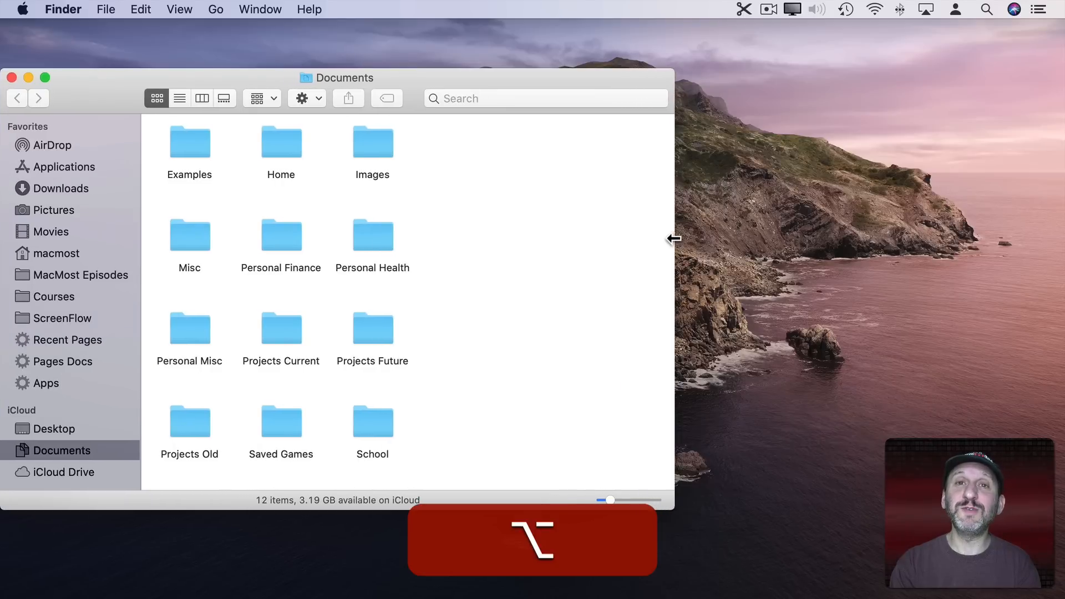
left_click_drag(674, 238, 687, 239)
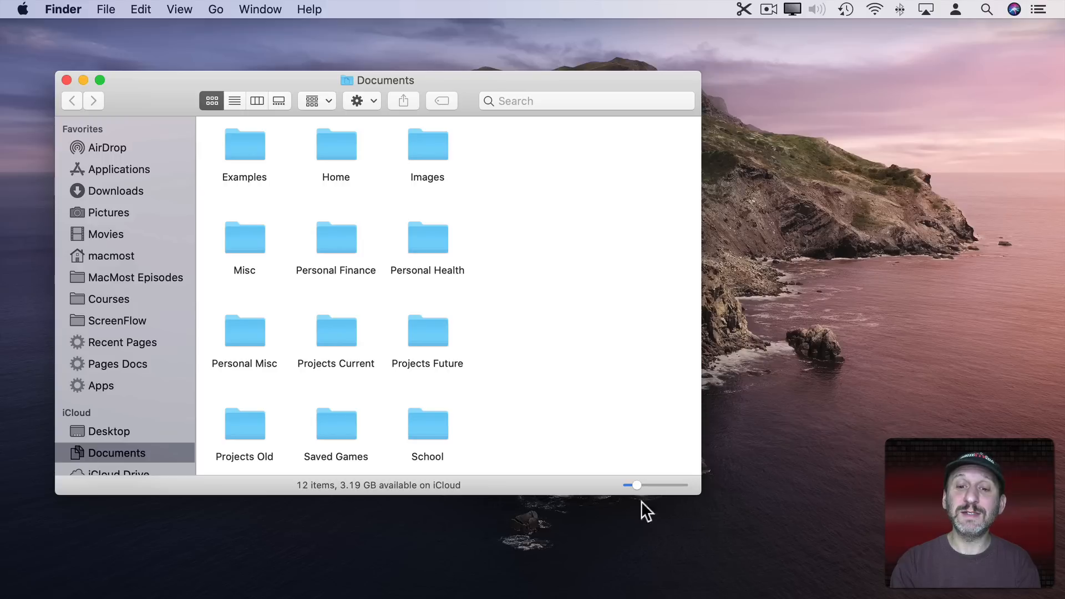
mouse_move(72, 95)
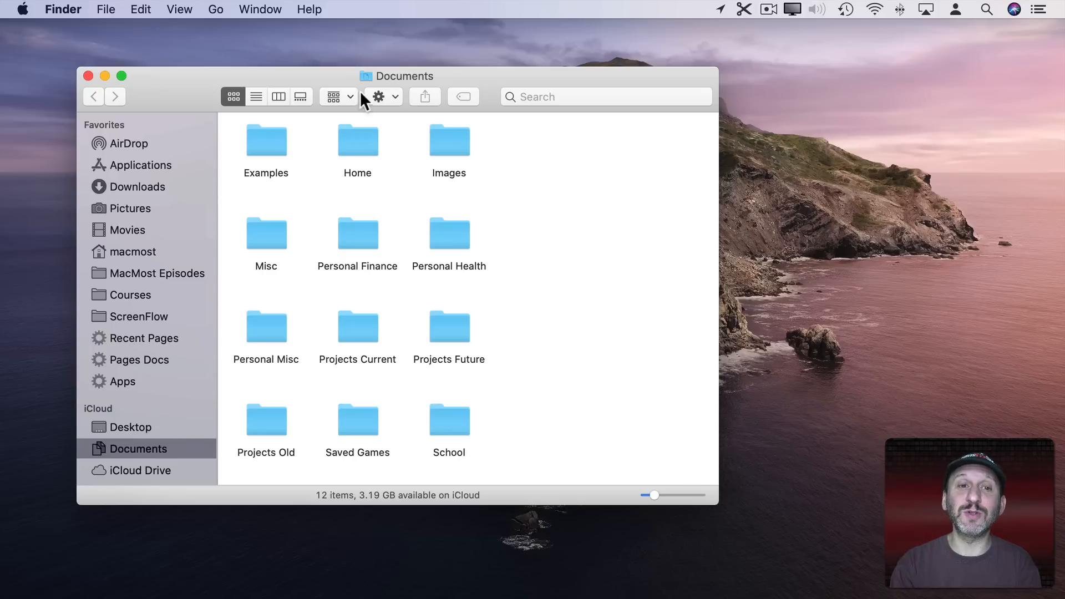
mouse_move(298, 70)
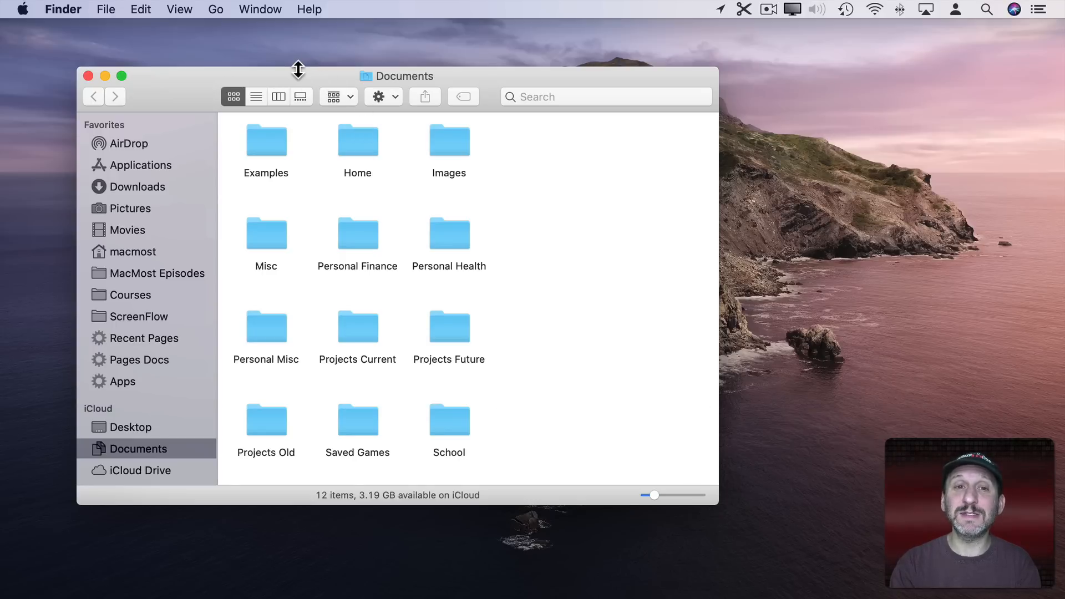
mouse_move(550, 154)
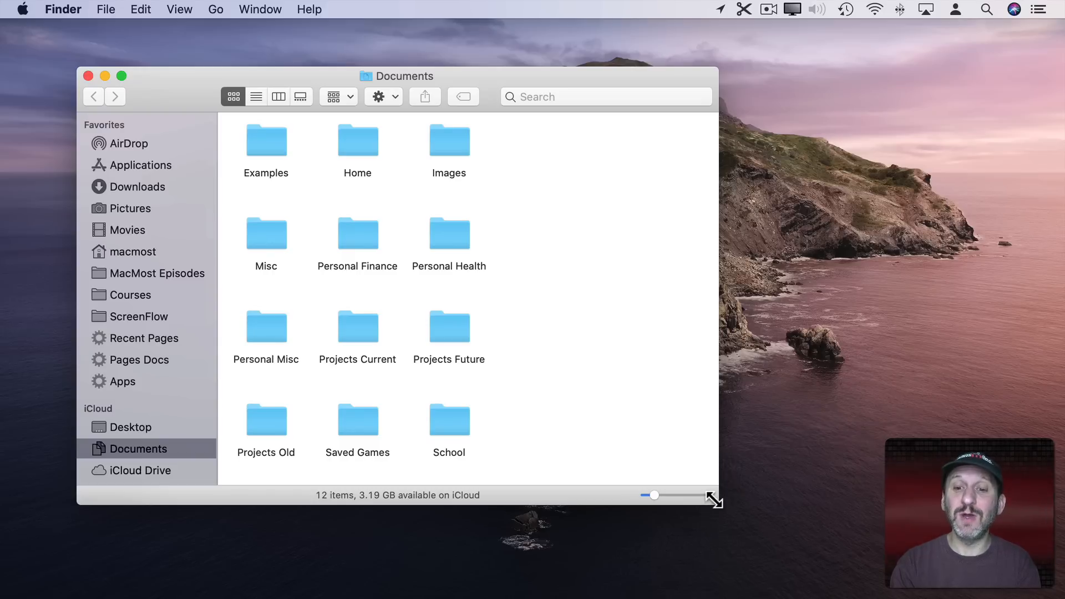
Resize the Documents window from its corner with Shift so its proportions are kept
left_click_drag(714, 502, 723, 297)
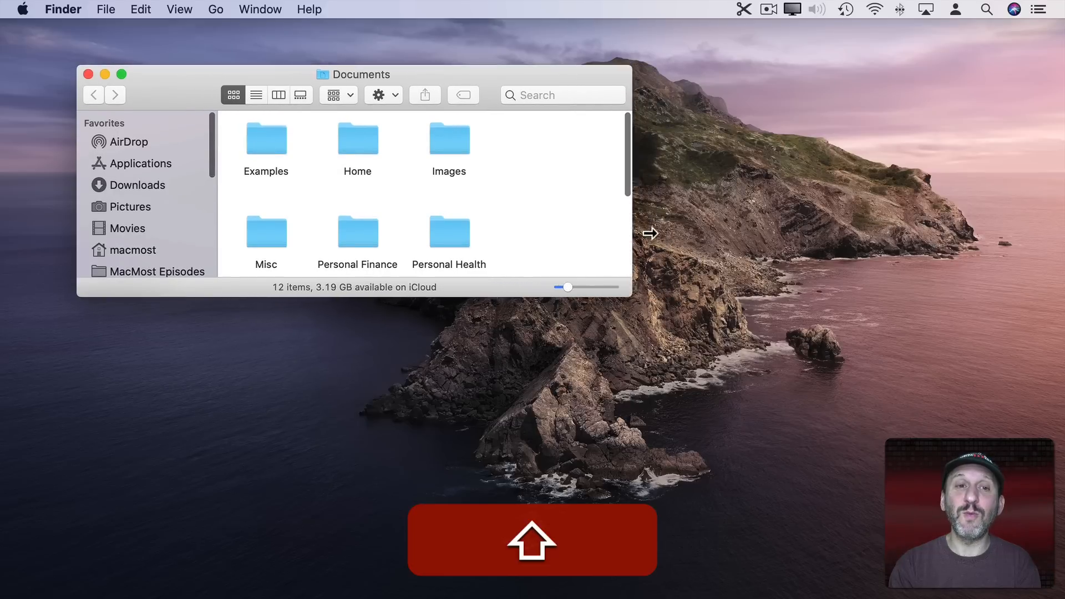
left_click_drag(631, 233, 819, 229)
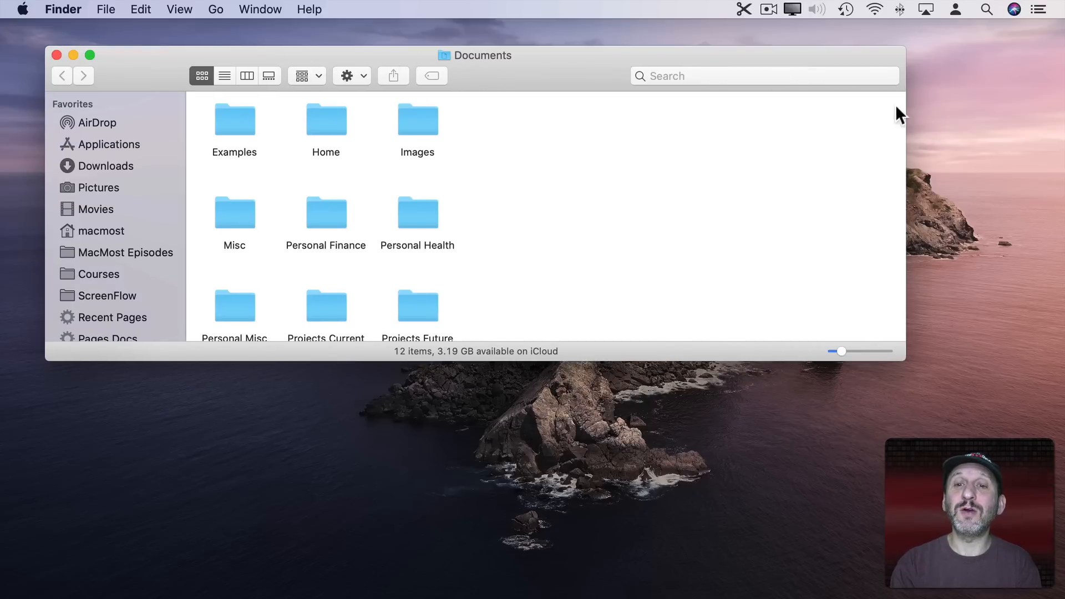
mouse_move(494, 258)
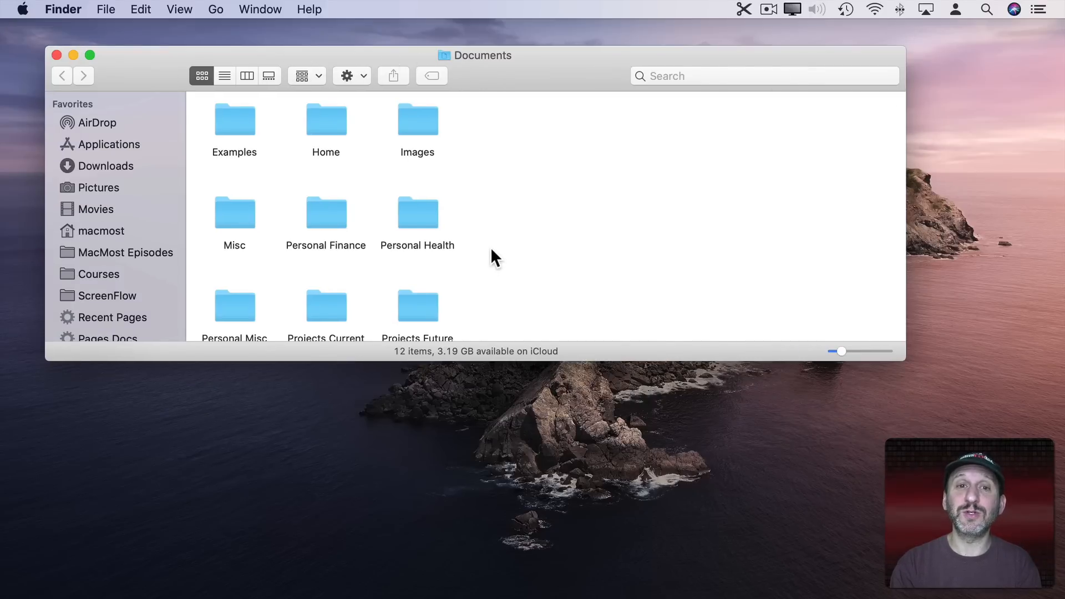
mouse_move(487, 363)
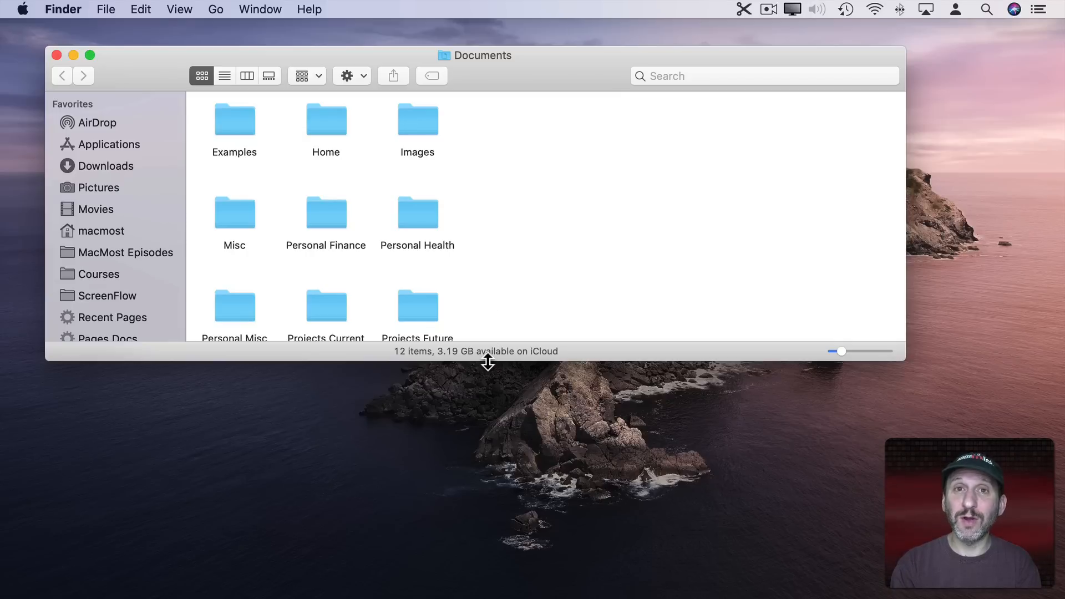
mouse_move(884, 199)
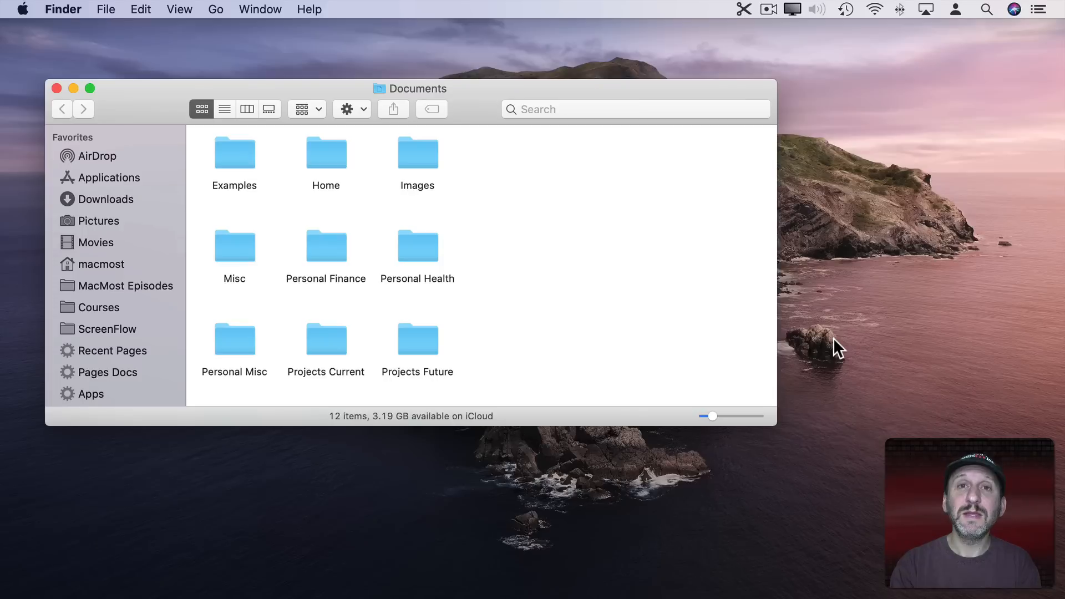
mouse_move(826, 305)
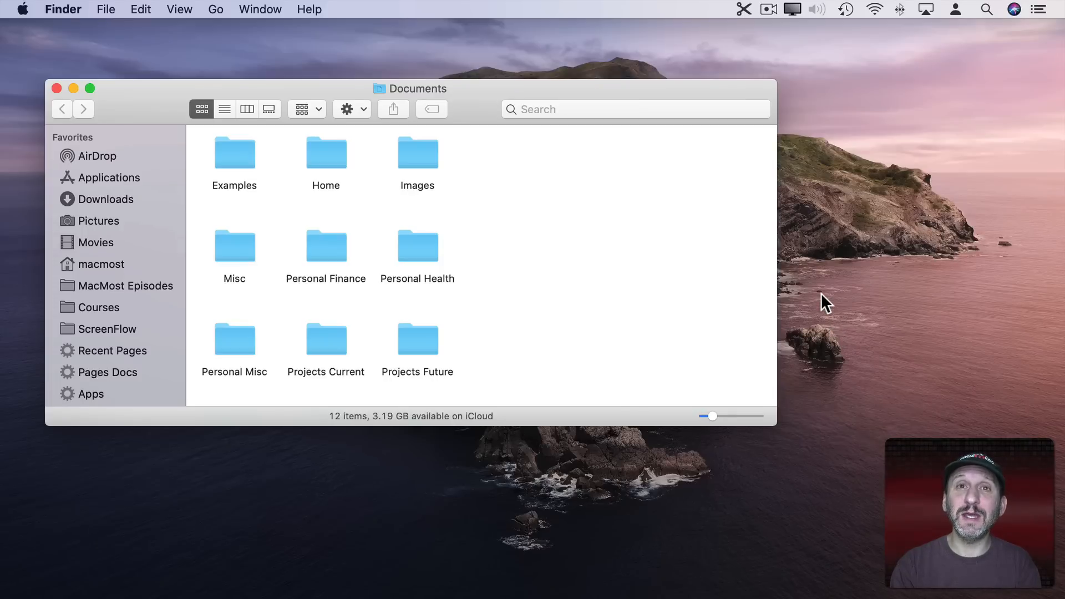
mouse_move(776, 234)
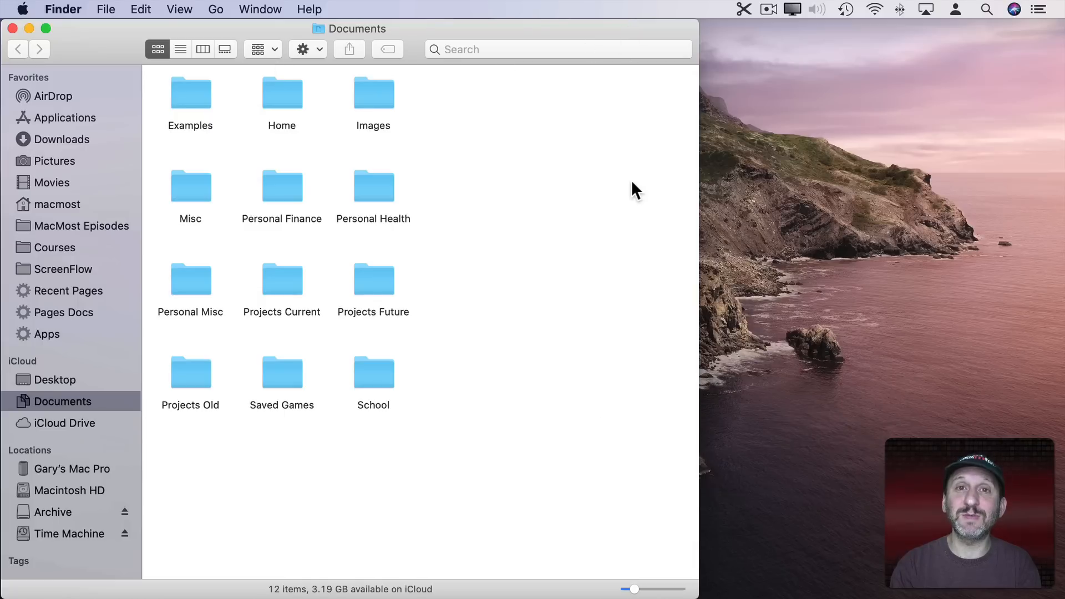
Shrink the Documents window from its bottom-right corner to a smaller size
left_click_drag(696, 588, 546, 484)
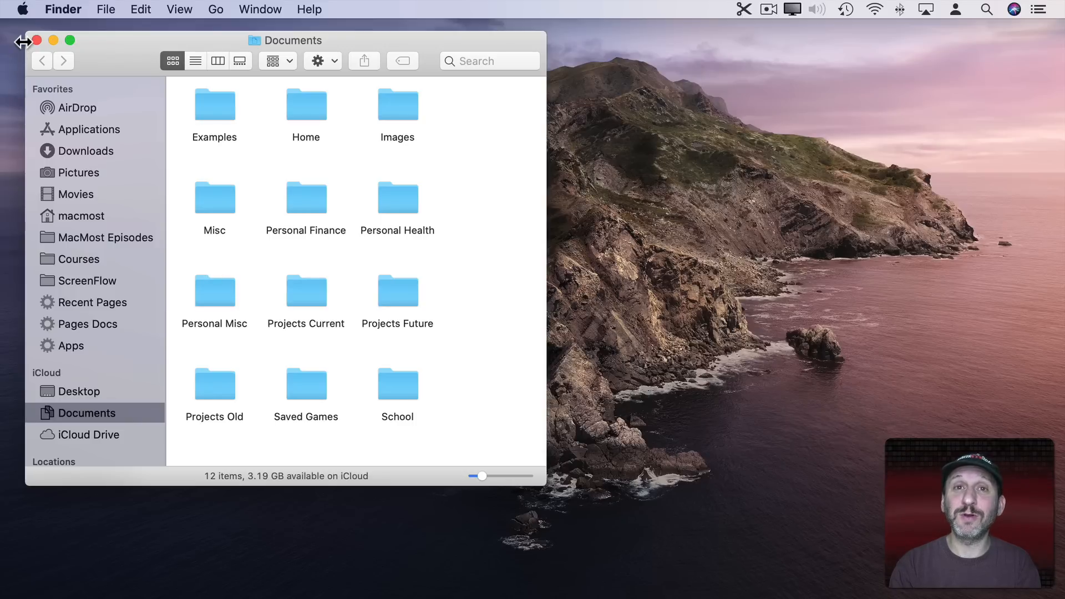
mouse_move(552, 394)
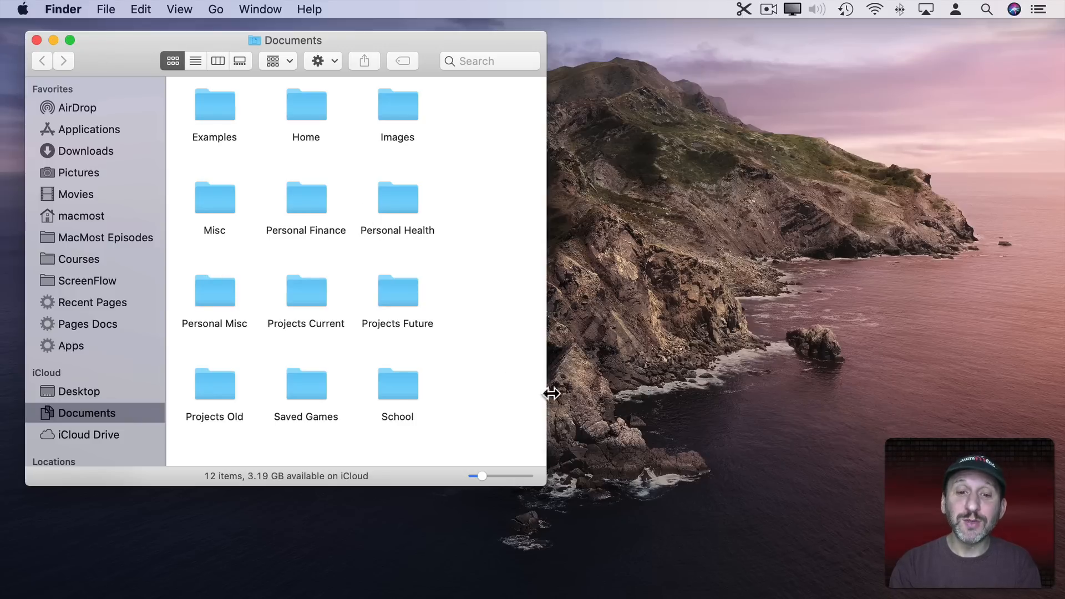
mouse_move(537, 476)
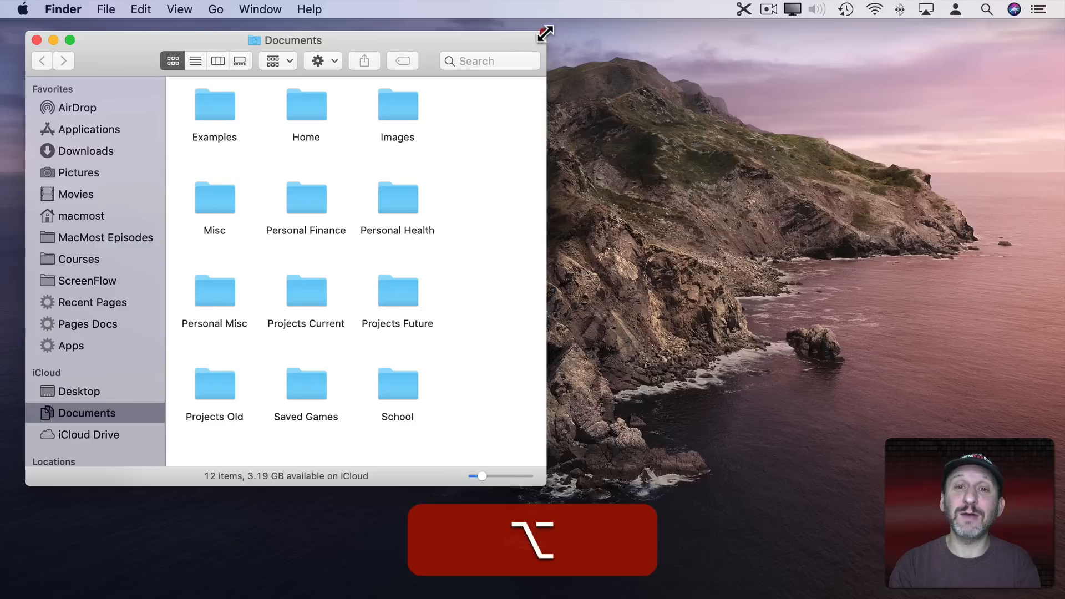
Option-click the window edge so the Documents window fills the screen
left_click(70, 41)
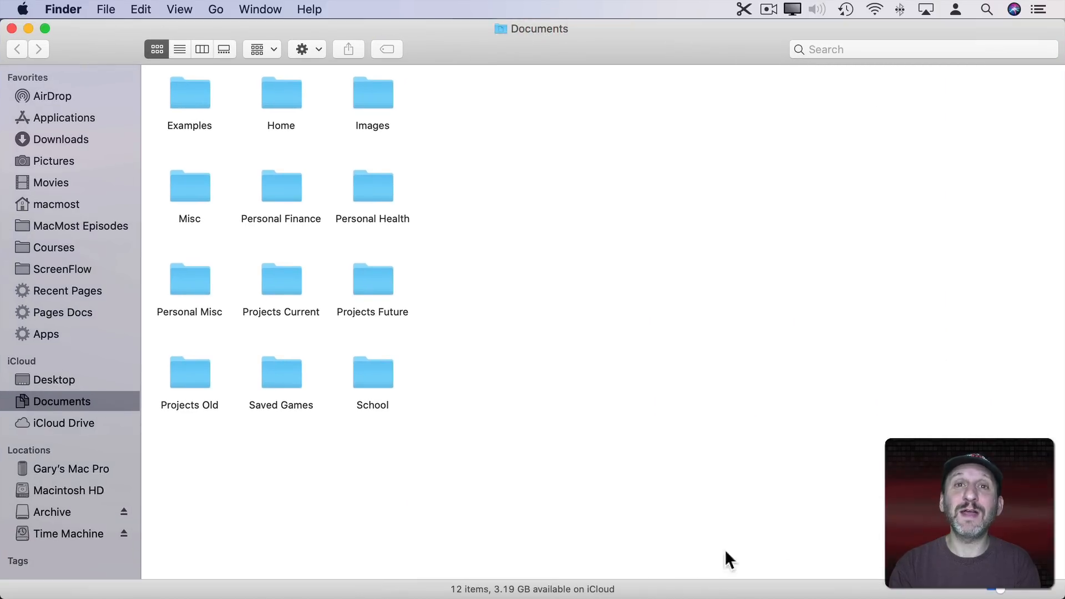
mouse_move(370, 266)
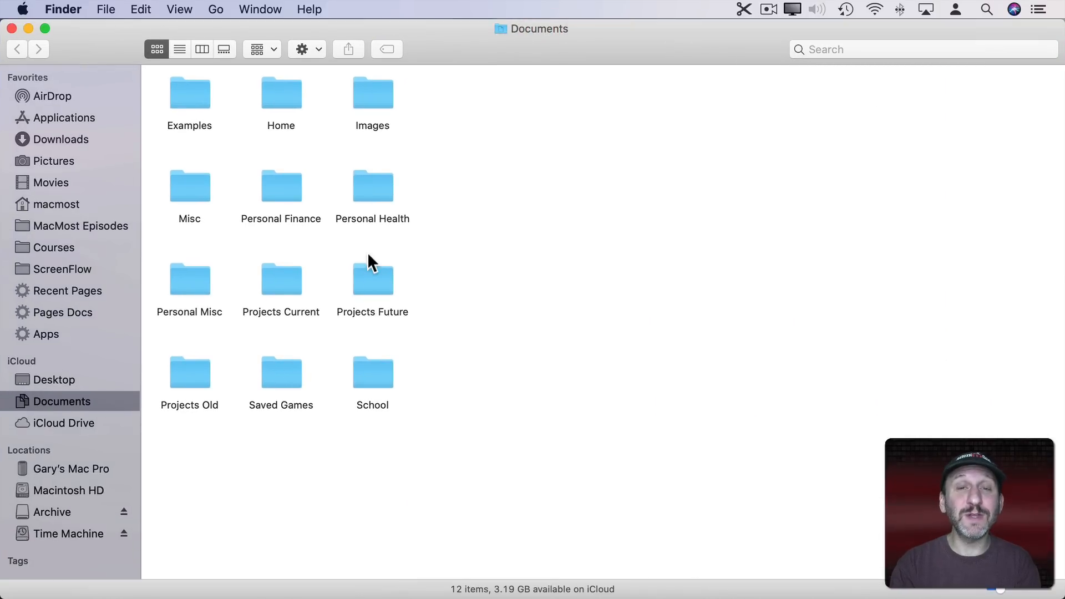
mouse_move(523, 9)
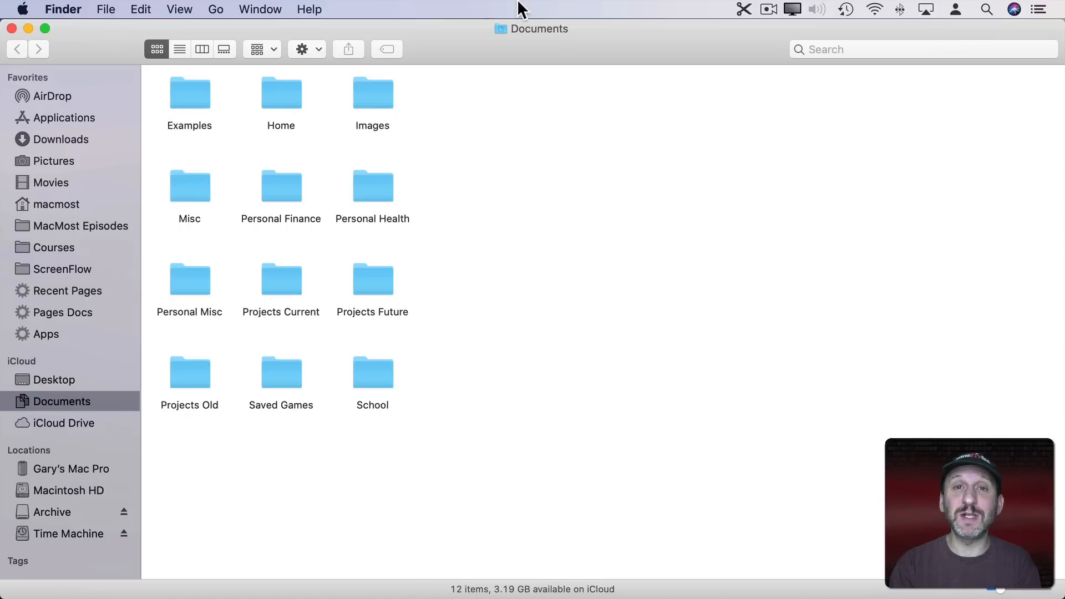
mouse_move(369, 399)
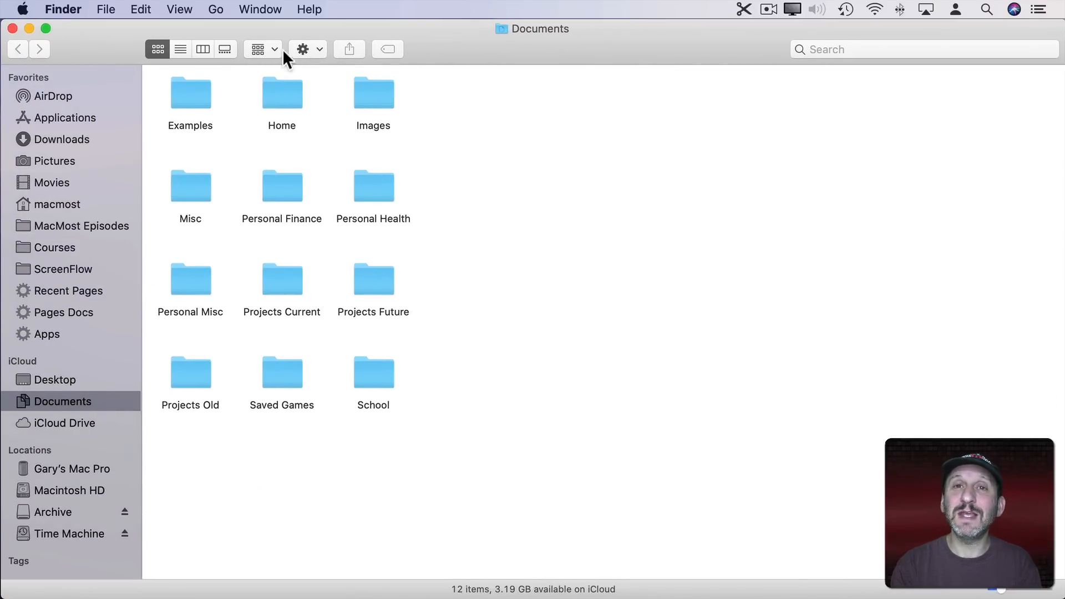
mouse_move(539, 54)
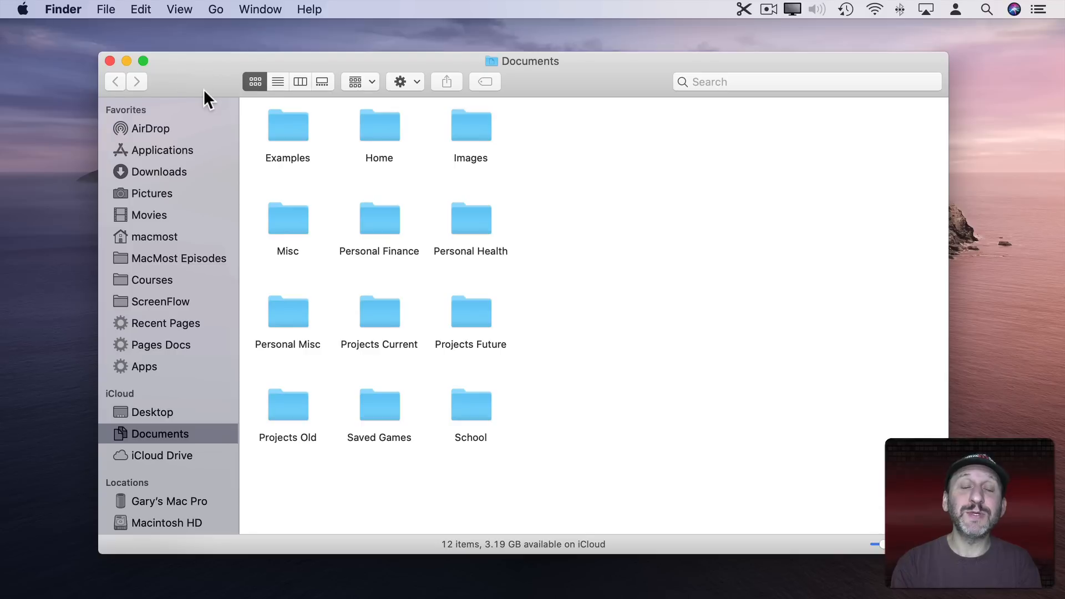
mouse_move(601, 82)
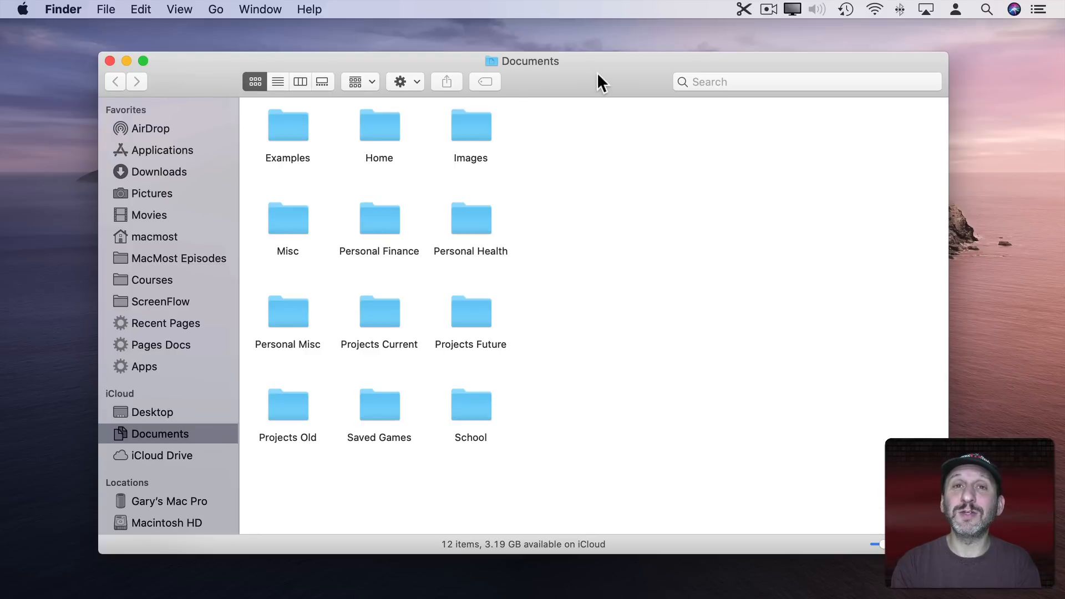
mouse_move(199, 76)
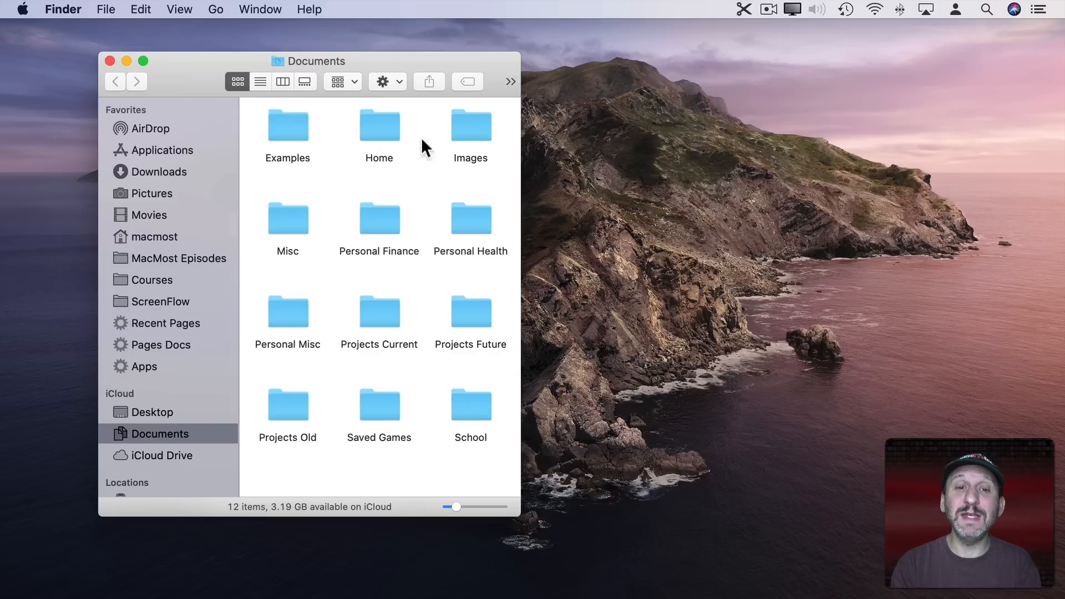
mouse_move(331, 154)
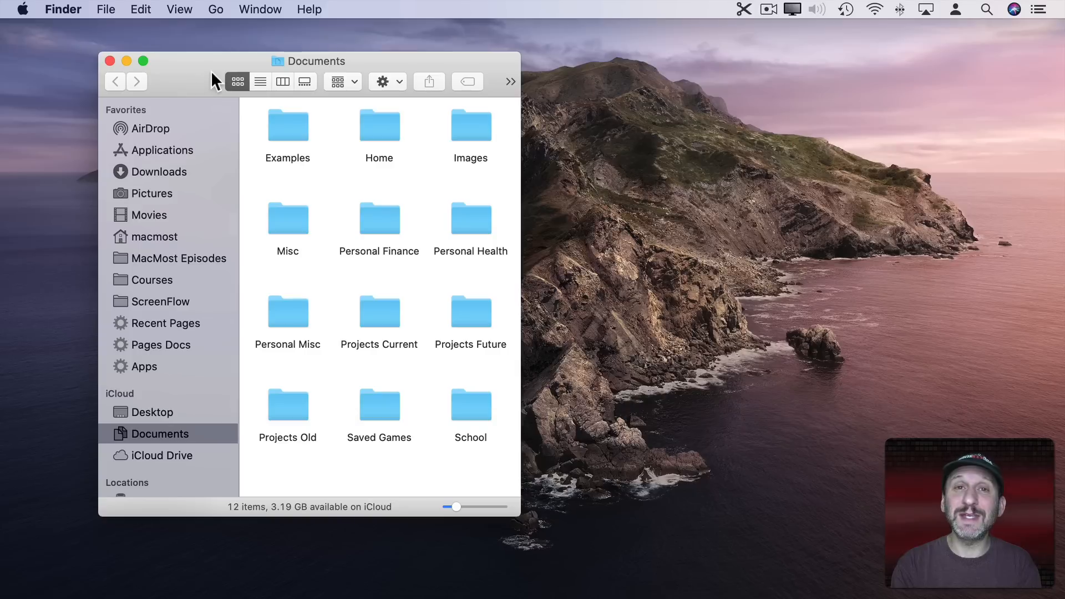
mouse_move(199, 81)
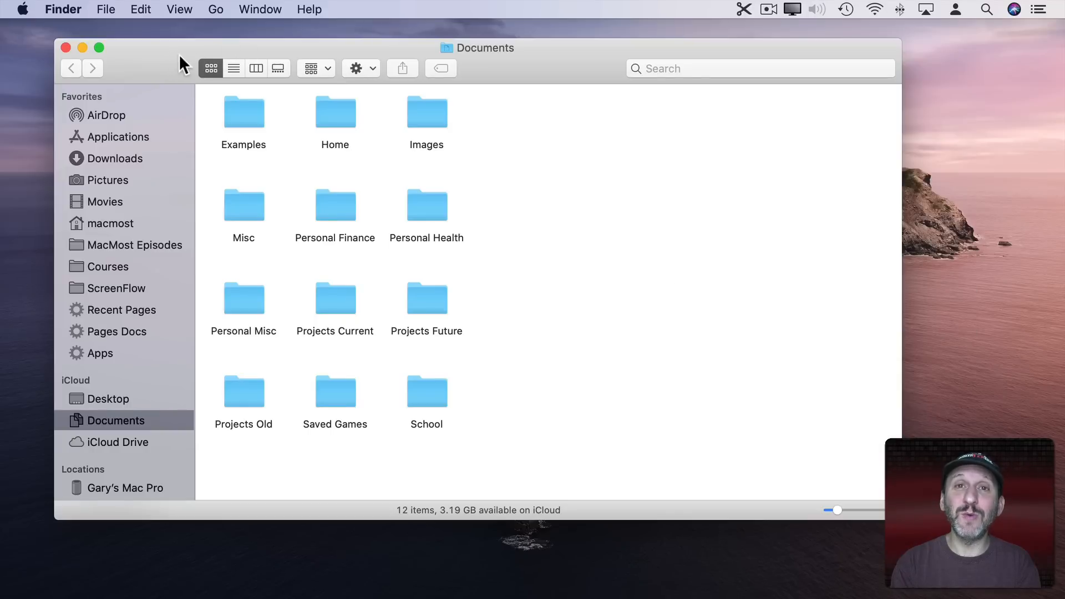
mouse_move(162, 89)
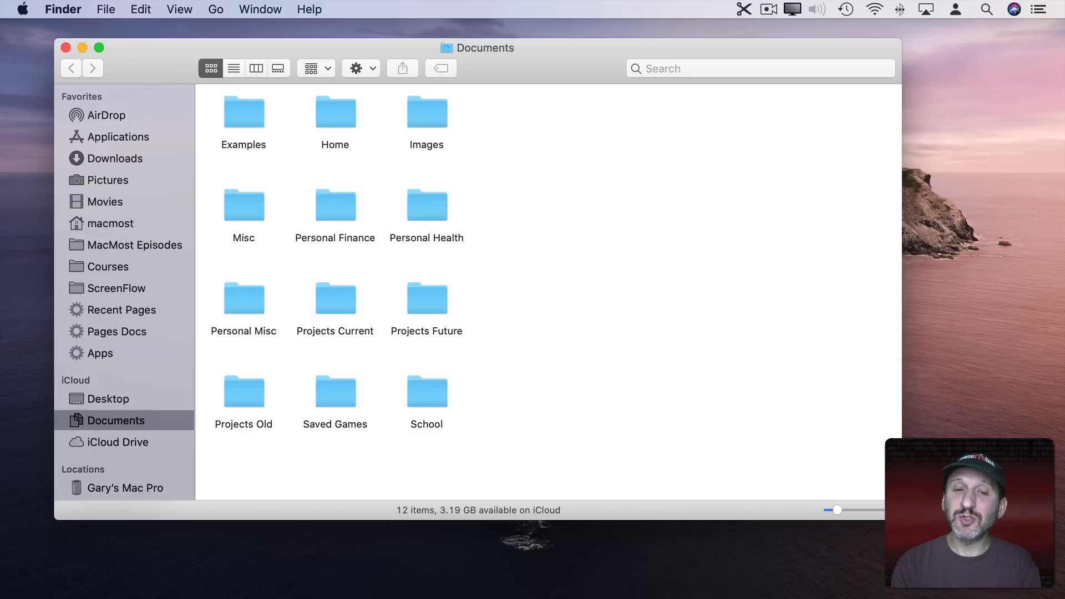
left_click(106, 9)
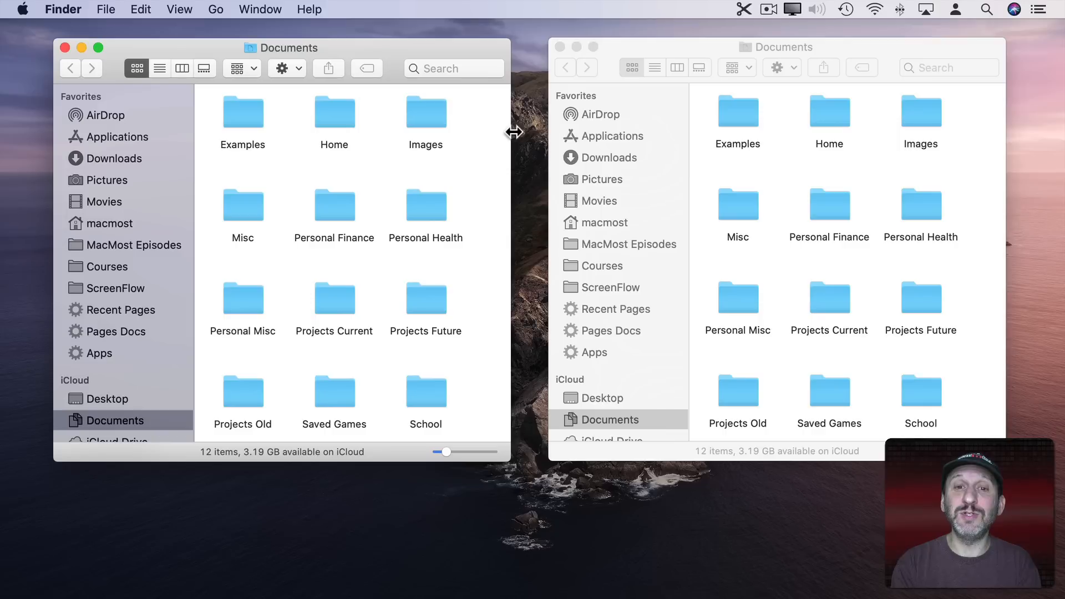
Widen the left Documents window until it meets the second, then shift it into the top-left corner
left_click_drag(513, 133, 537, 133)
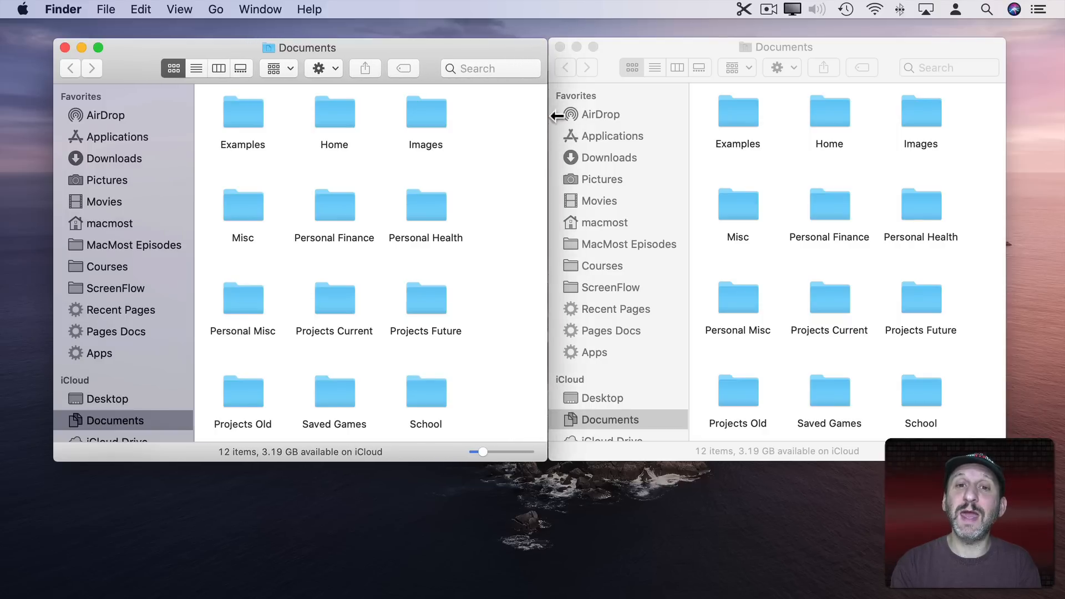
left_click_drag(533, 118, 522, 118)
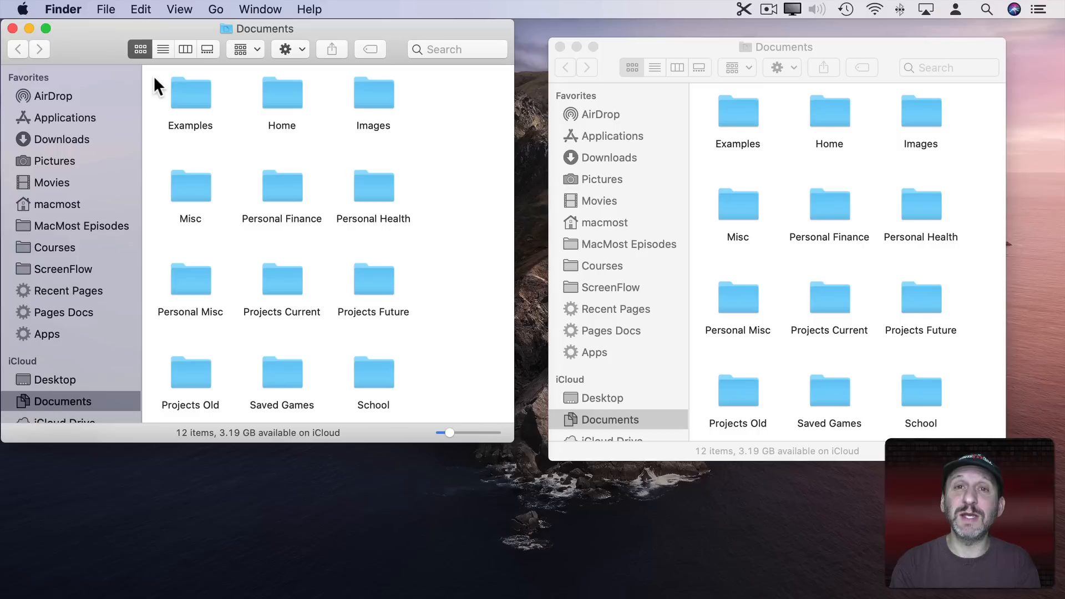
mouse_move(276, 446)
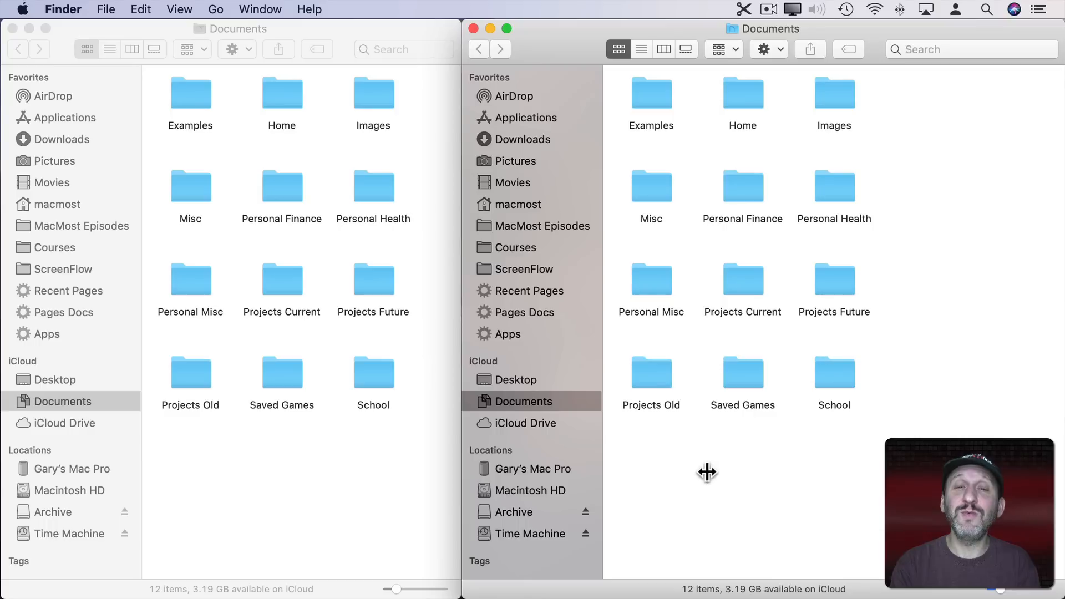
mouse_move(536, 236)
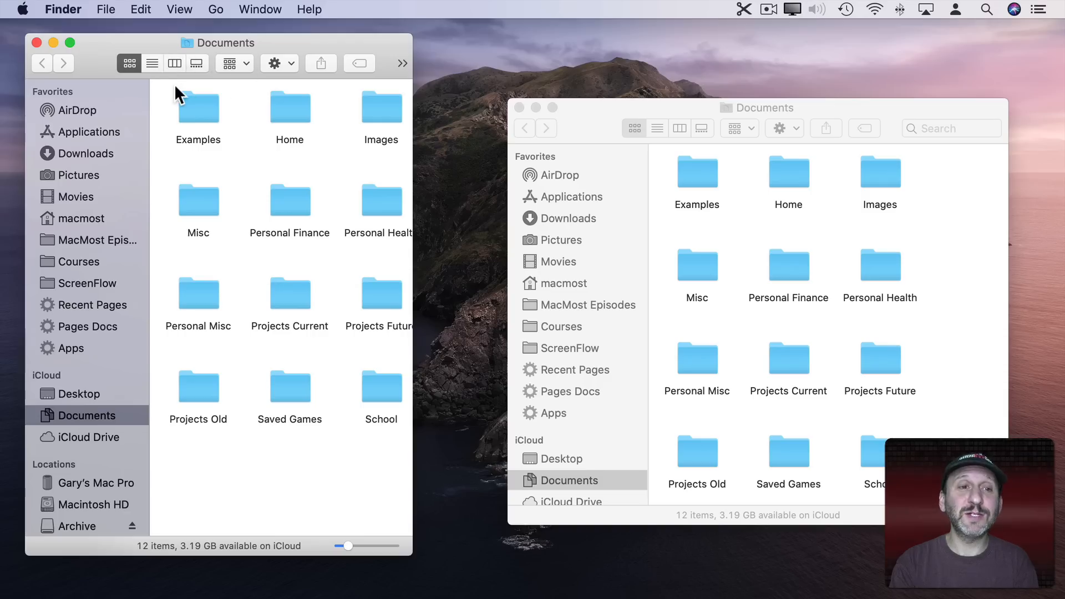
mouse_move(333, 157)
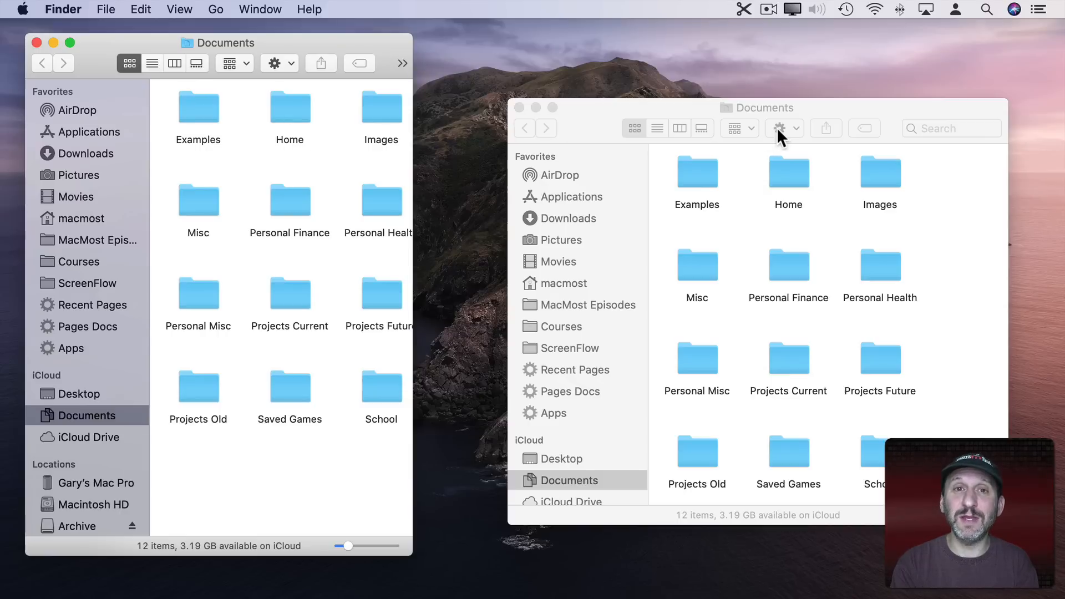
mouse_move(85, 64)
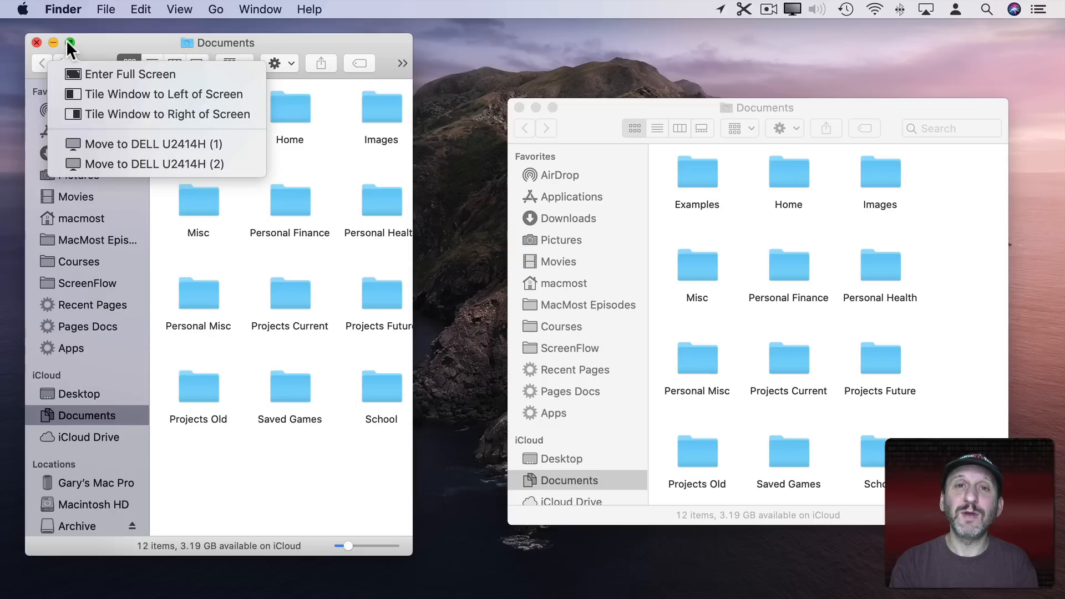
mouse_move(122, 74)
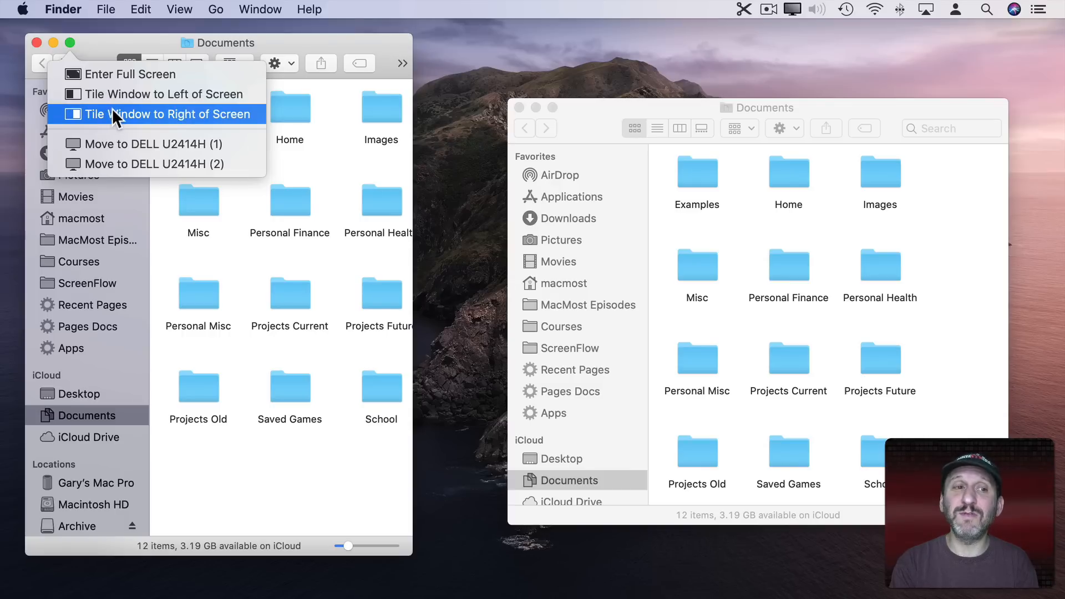
mouse_move(115, 78)
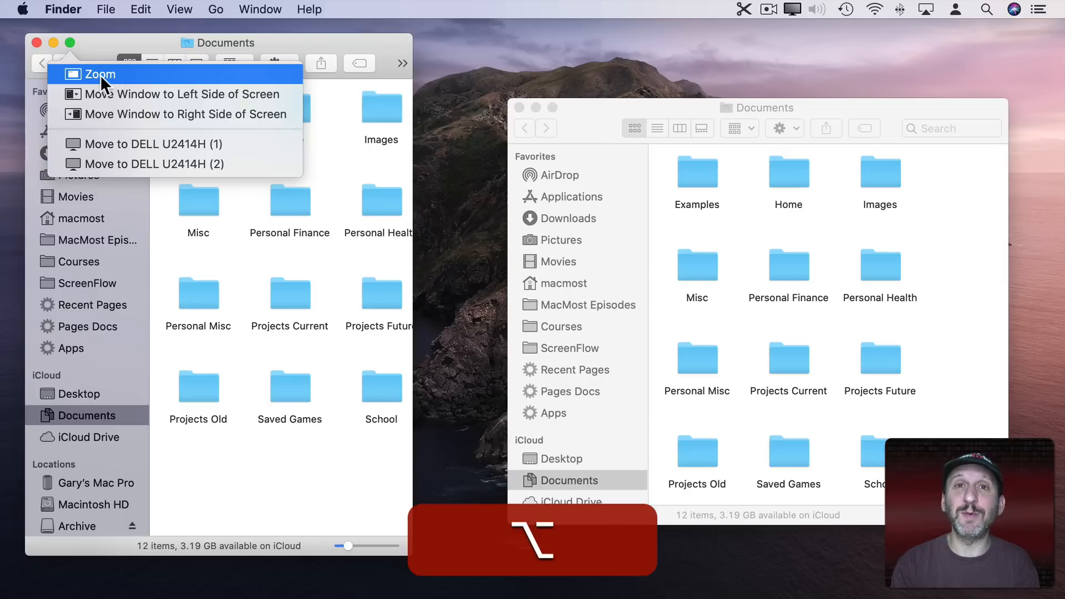
mouse_move(112, 99)
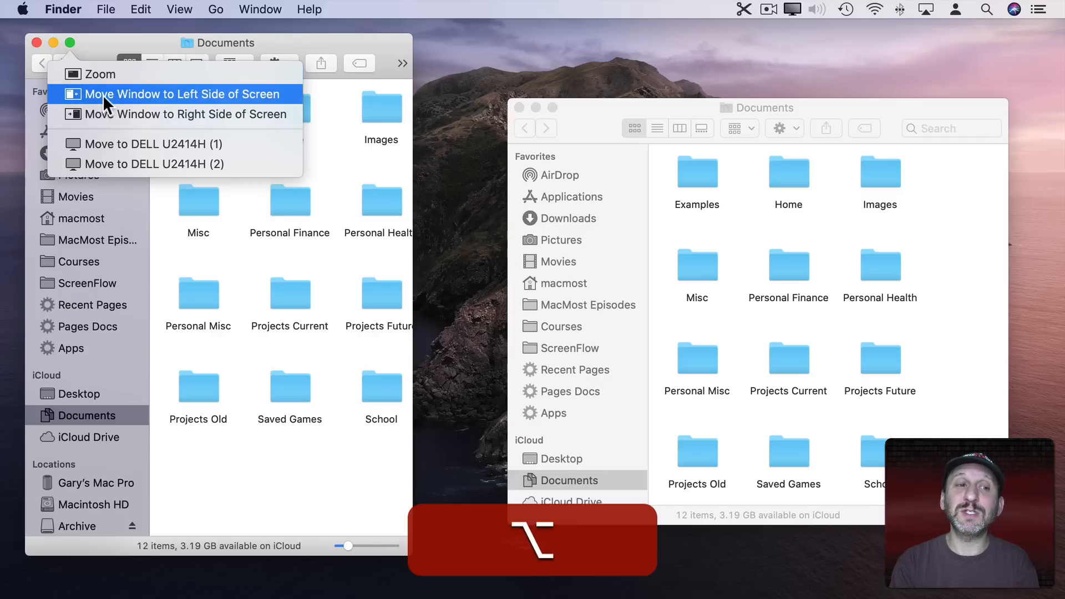
Snap the front Documents window to the left half via Move Window to Left Side of Screen
left_click(181, 94)
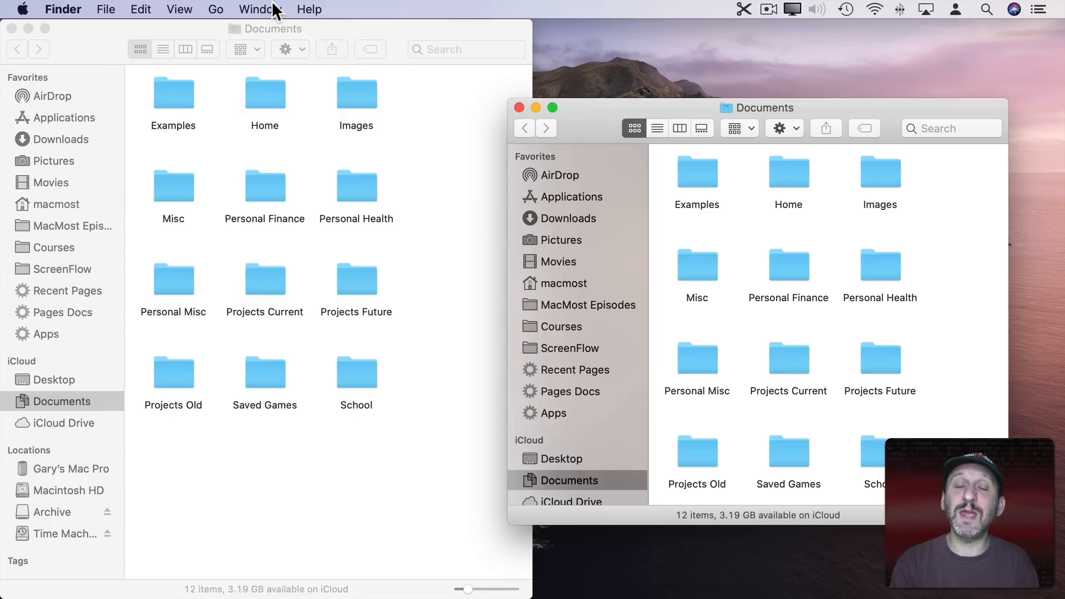
Send the second Documents window to the right half via Window > Move Window to Right Side of Screen
left_click(260, 8)
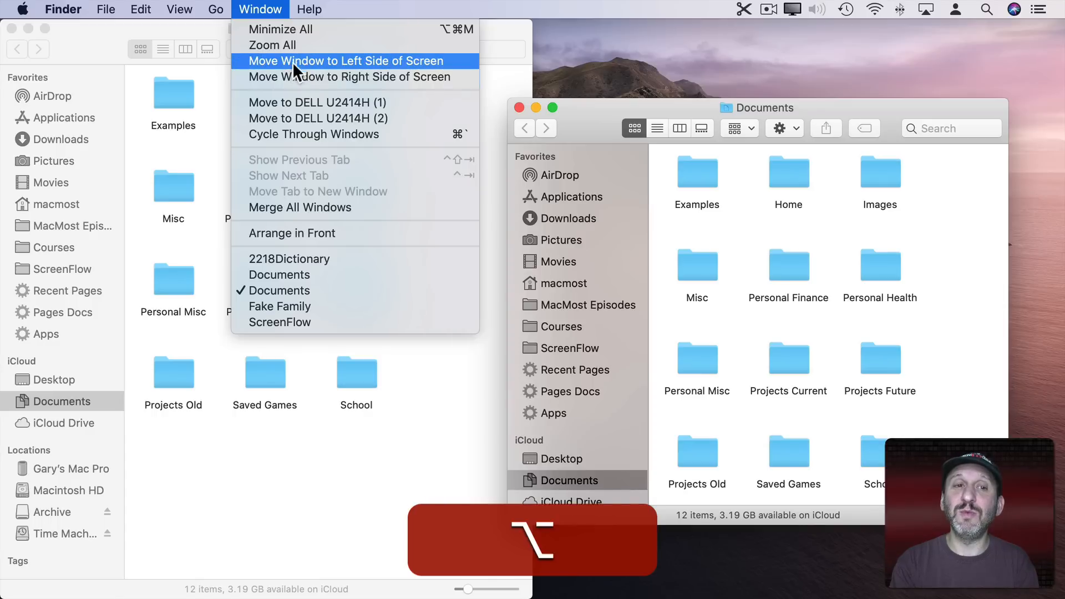
mouse_move(346, 76)
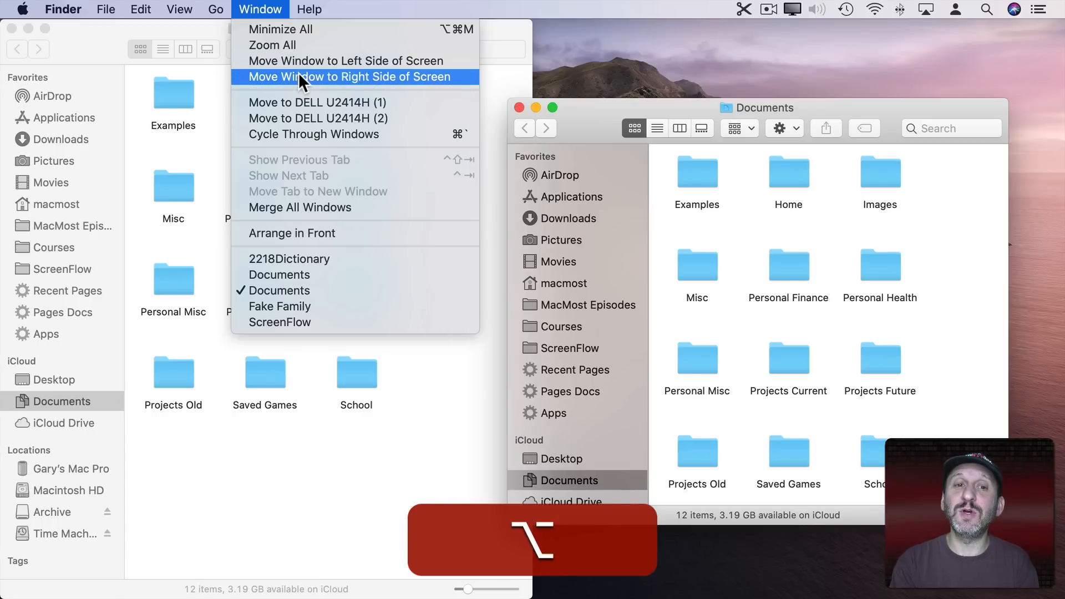
left_click(345, 76)
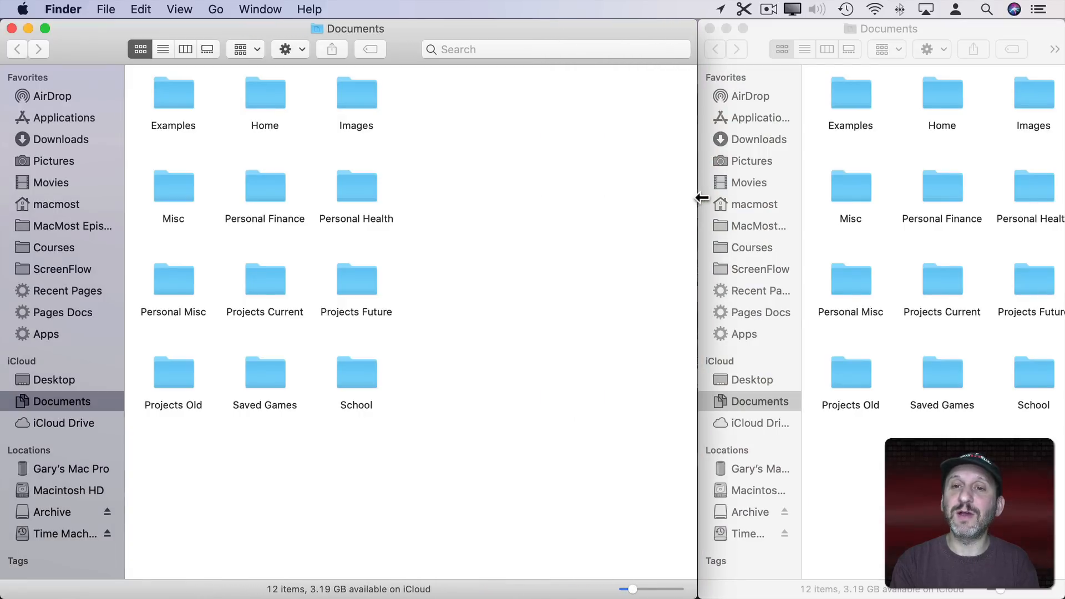
left_click(260, 9)
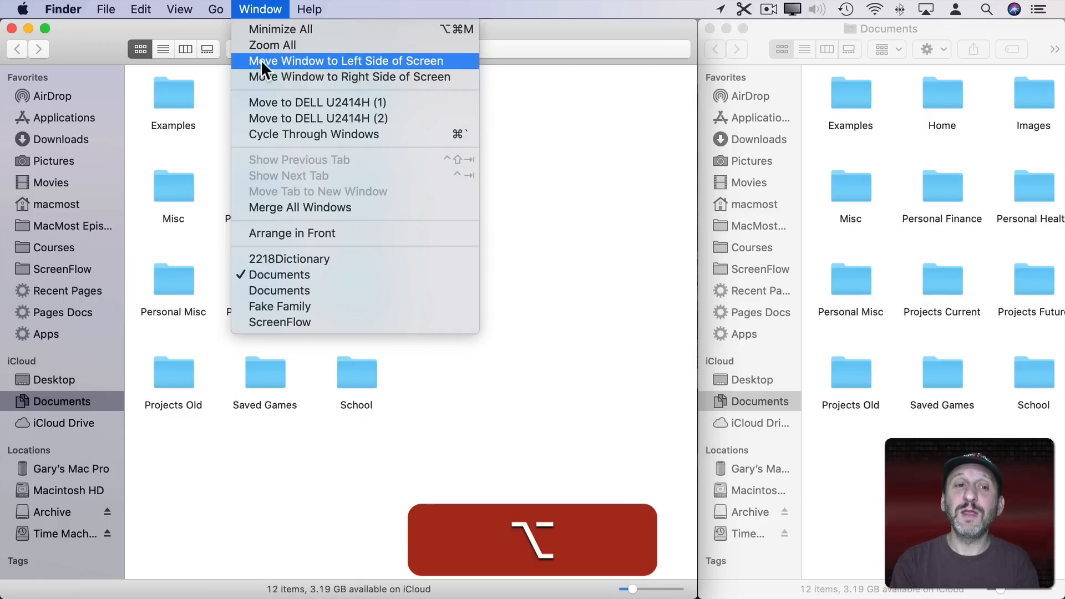
mouse_move(418, 70)
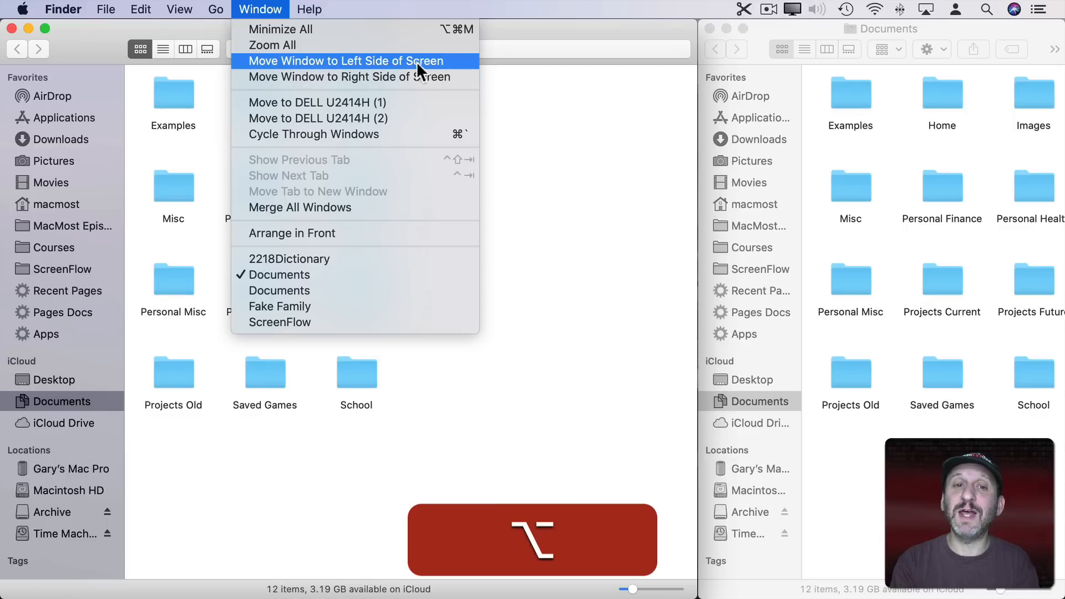
left_click(21, 9)
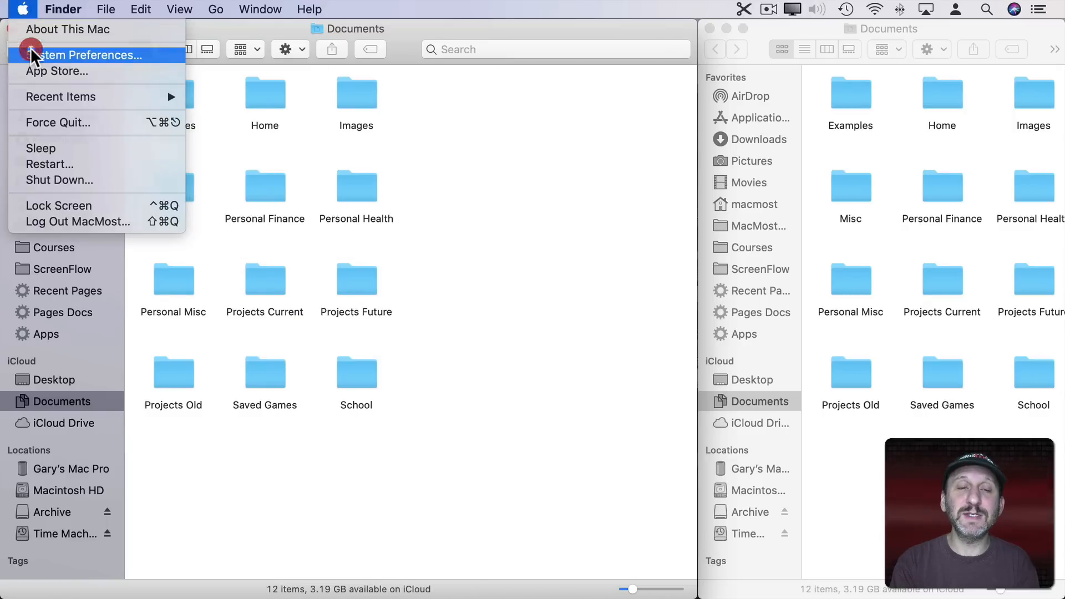
Go to System Preferences > Keyboard > Shortcuts > App Shortcuts
left_click(85, 55)
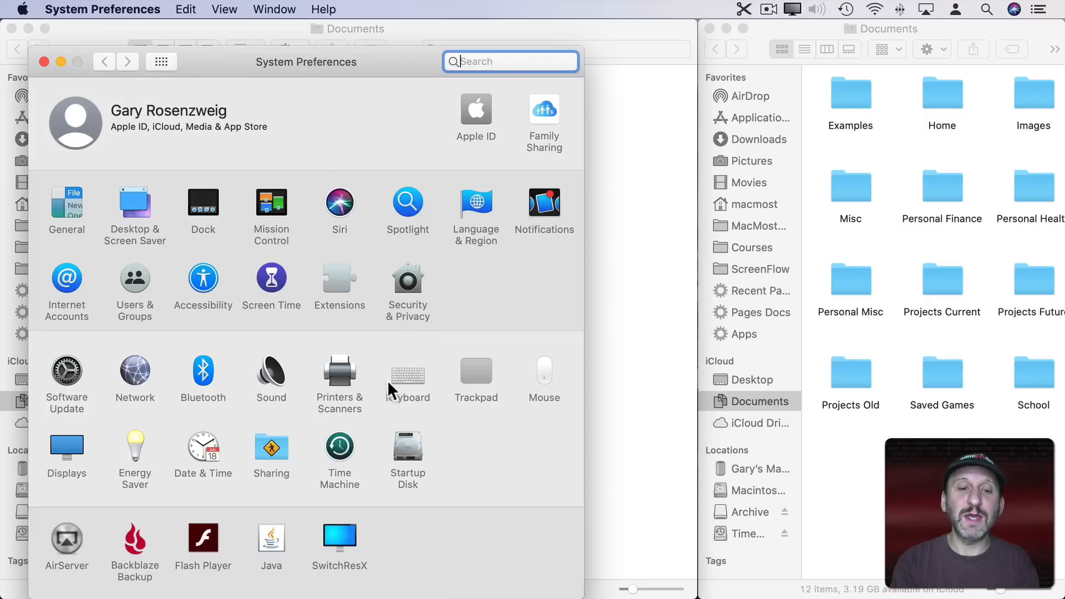
left_click(408, 370)
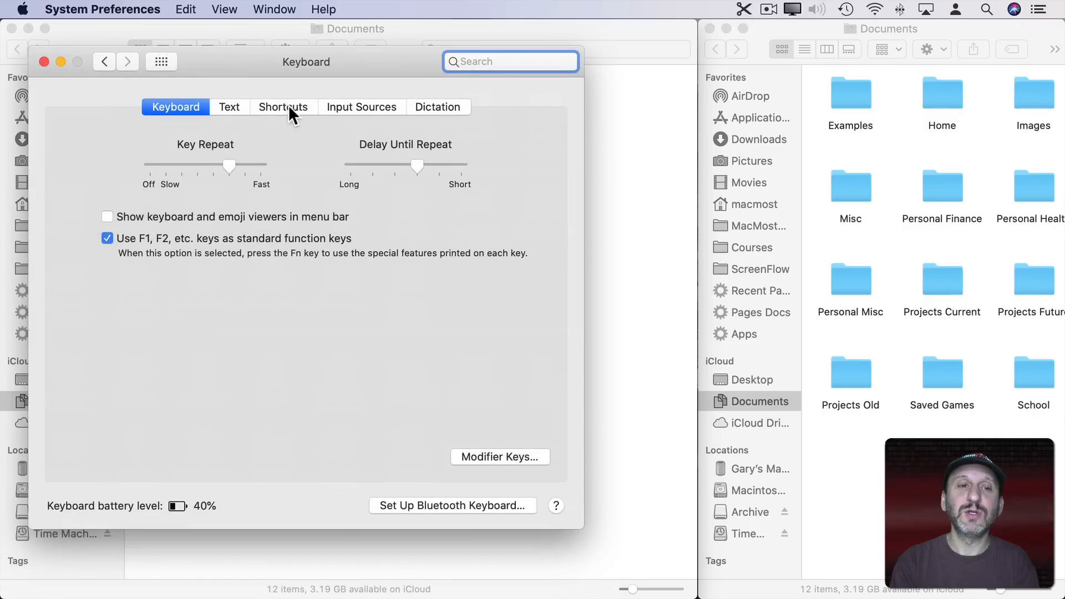
left_click(282, 107)
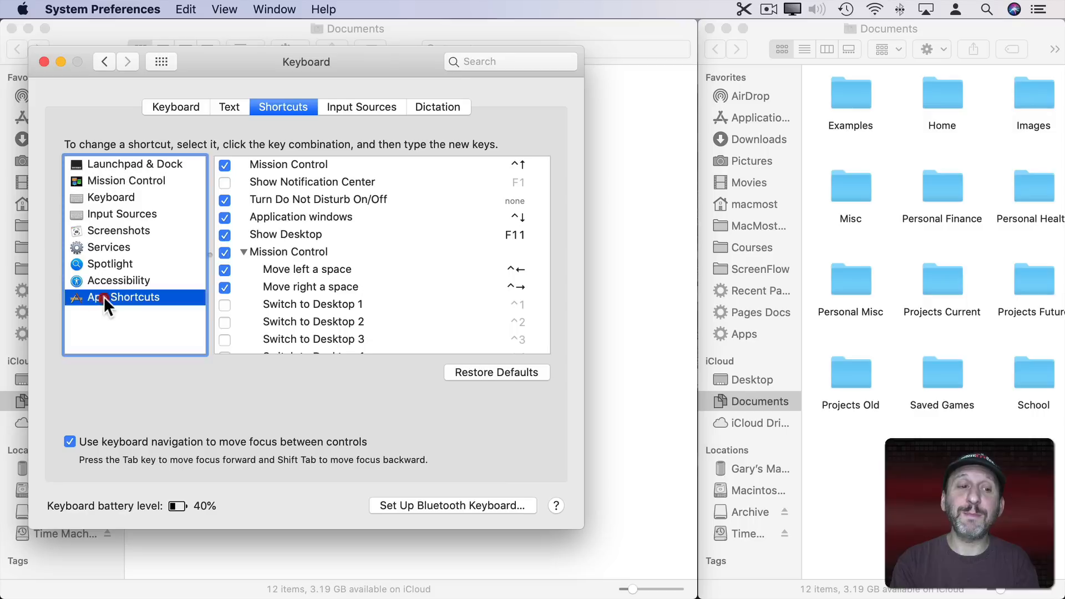
left_click(133, 297)
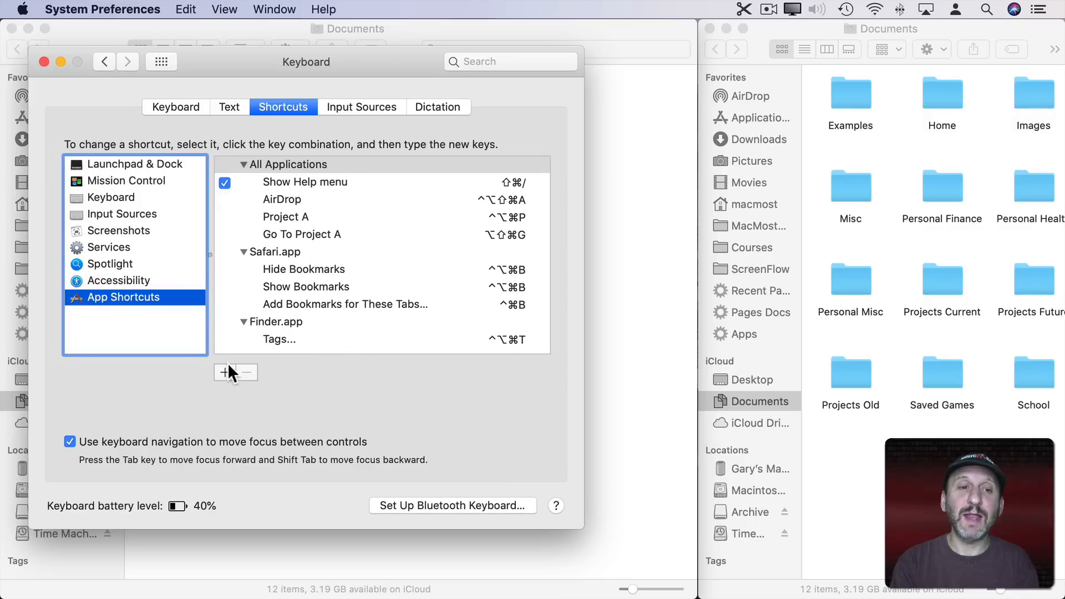
Add an All Applications shortcut 'Move Window to Left Side of Screen' bound to Shift-Cmd-Left
left_click(225, 372)
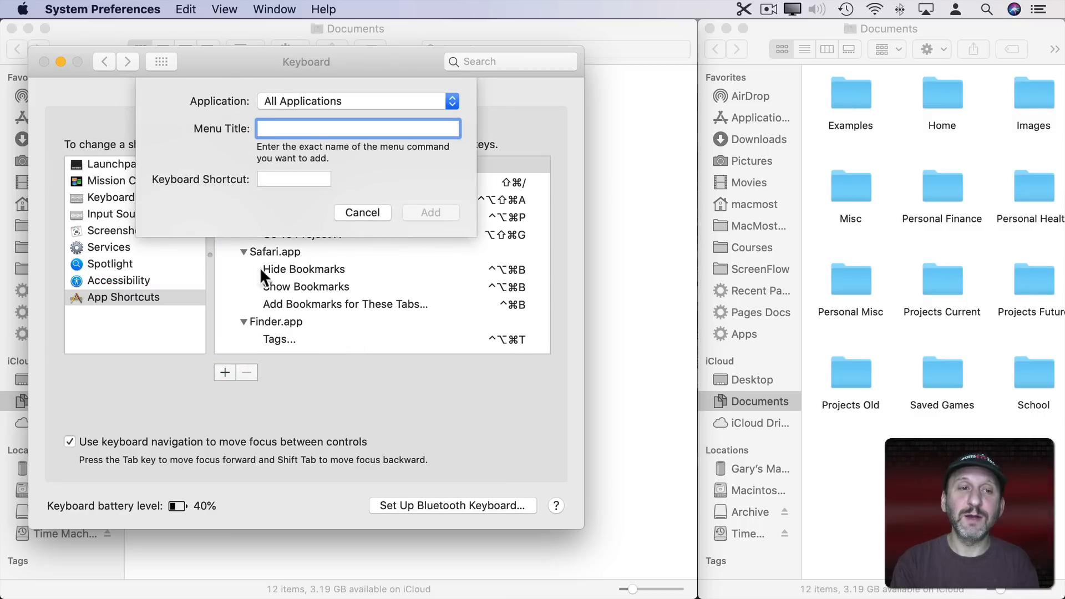
left_click(261, 9)
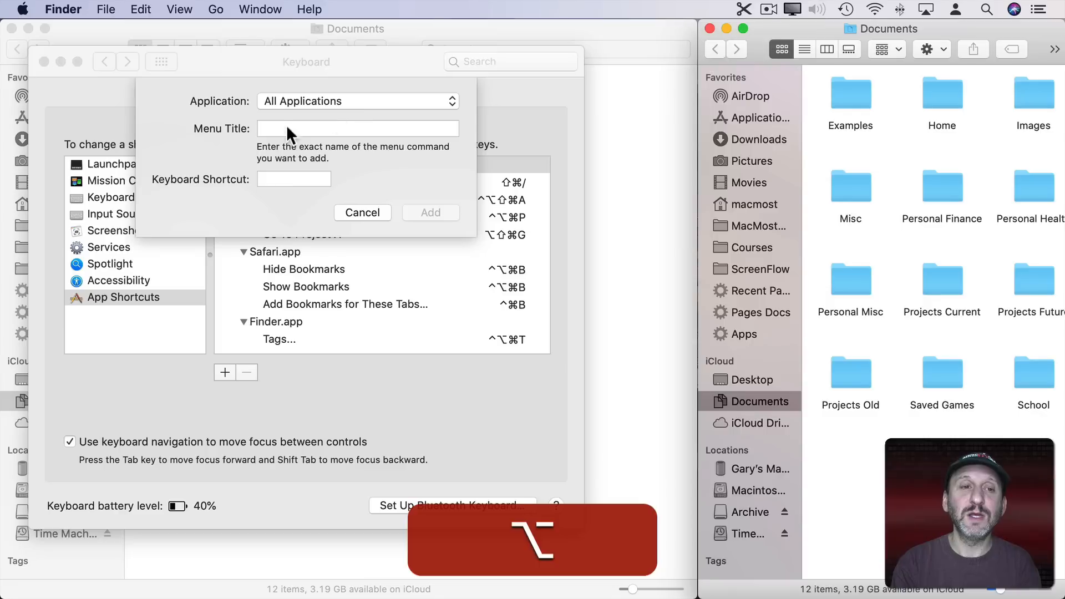
type("Move Window to Left Side of Screen")
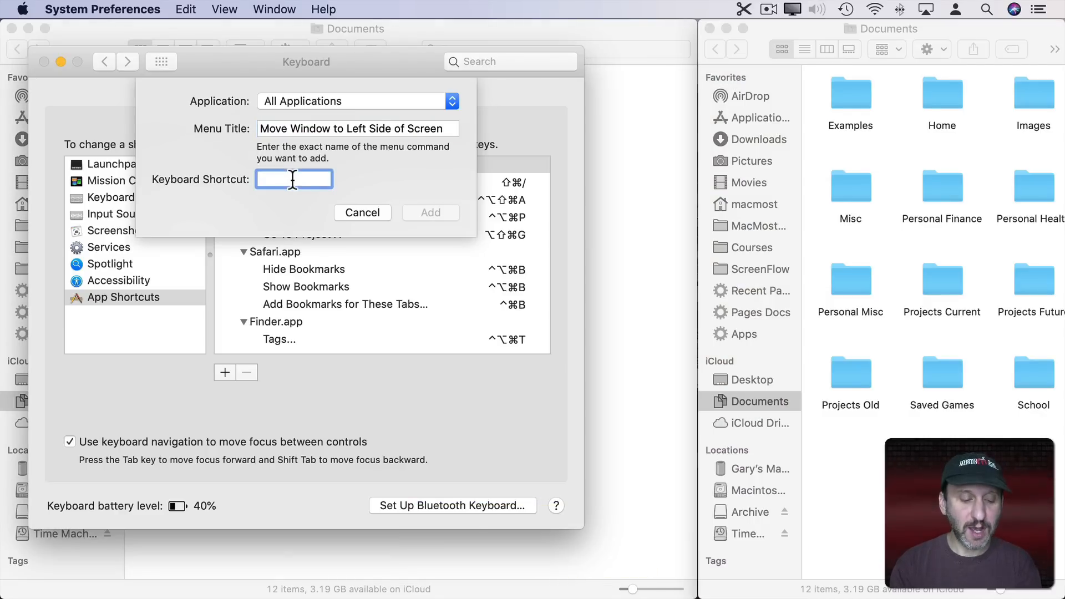
key("shift+cmd+left")
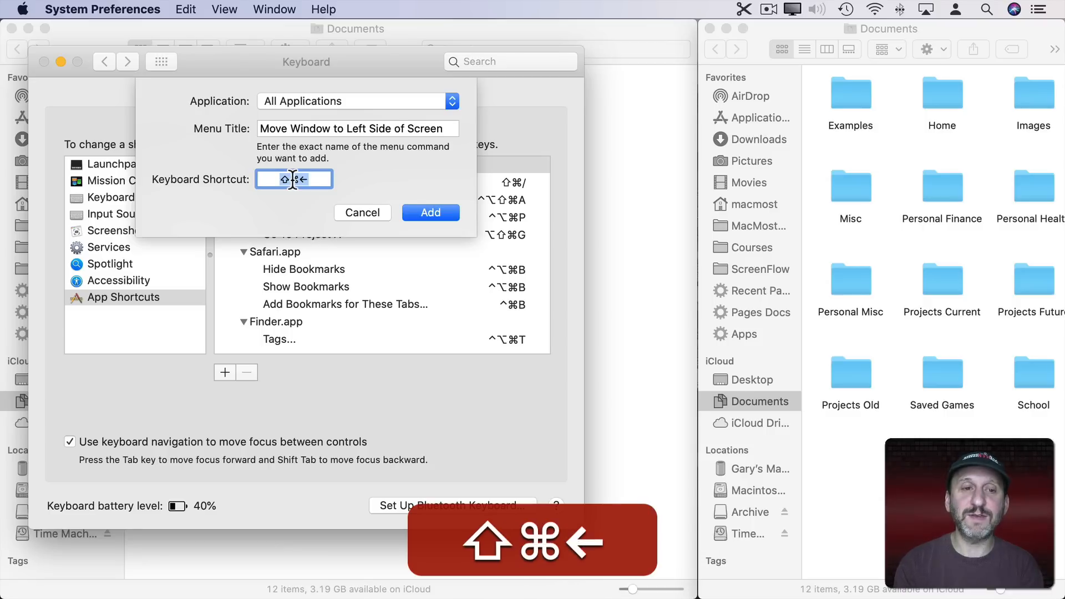
left_click(430, 213)
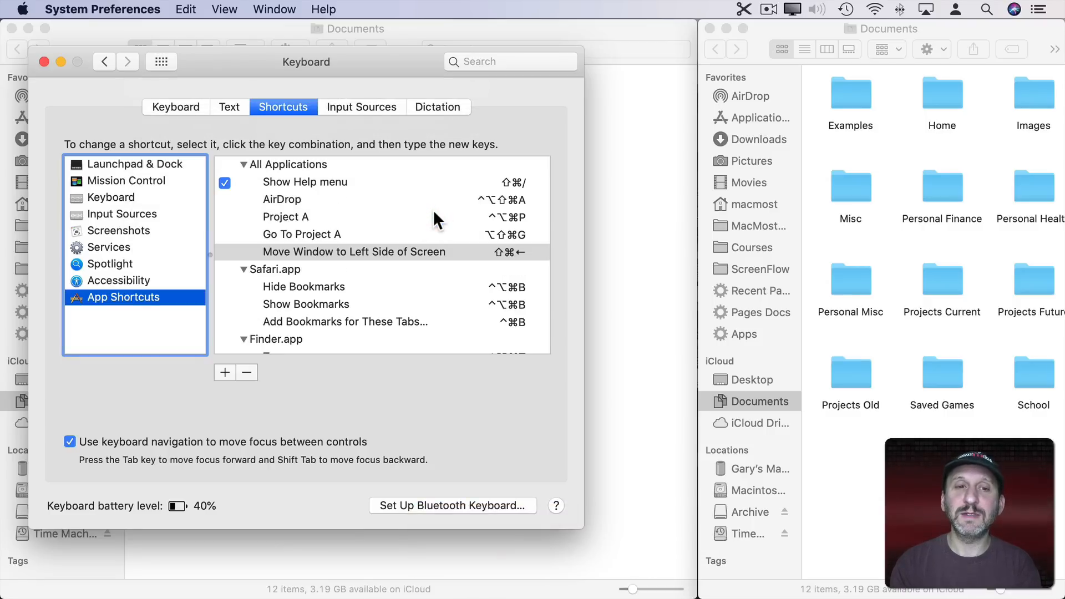
left_click(260, 9)
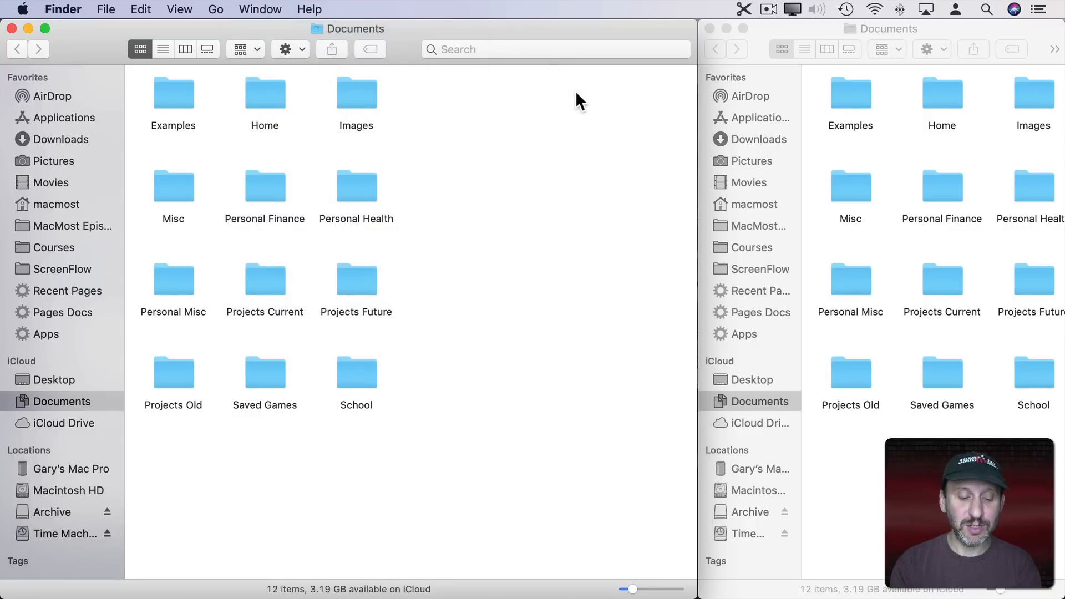
Test Shift-Cmd-Left on a Finder window and confirm the shortcut appears in the Window menu
key("shift+cmd")
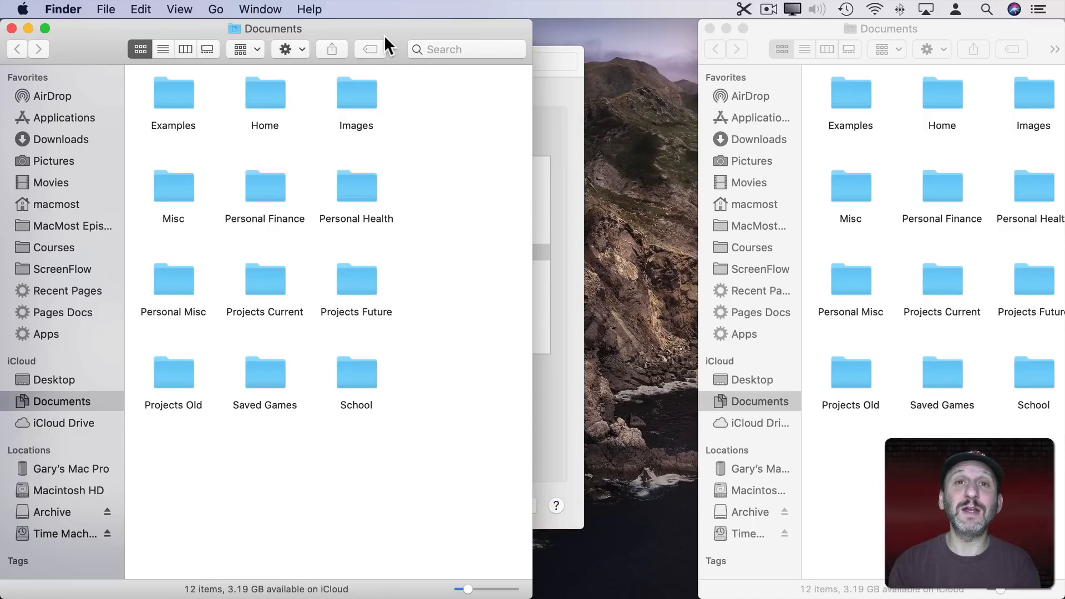
mouse_move(675, 20)
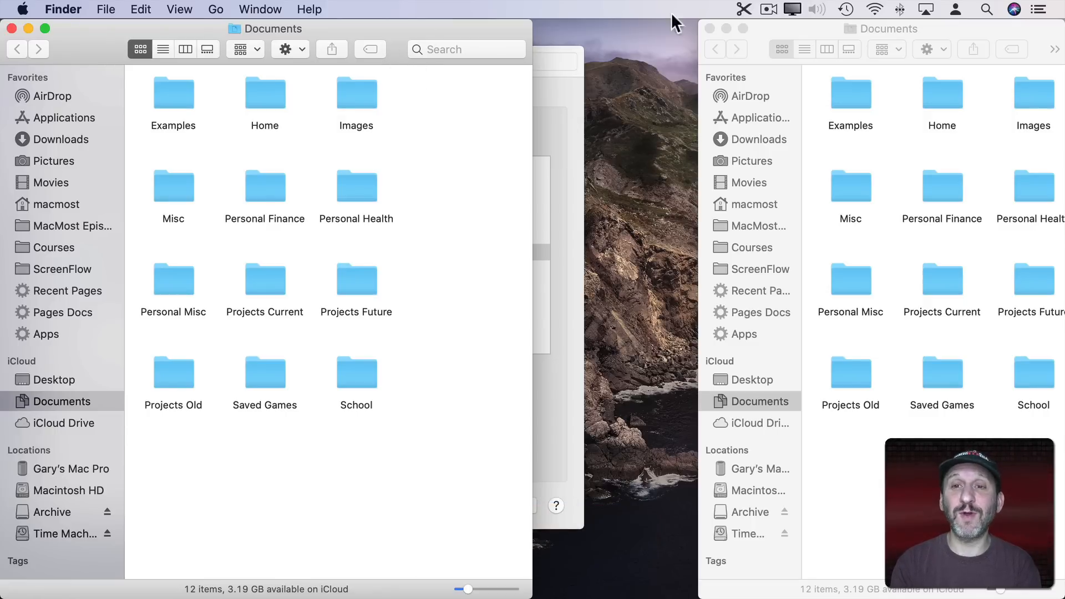
left_click(260, 9)
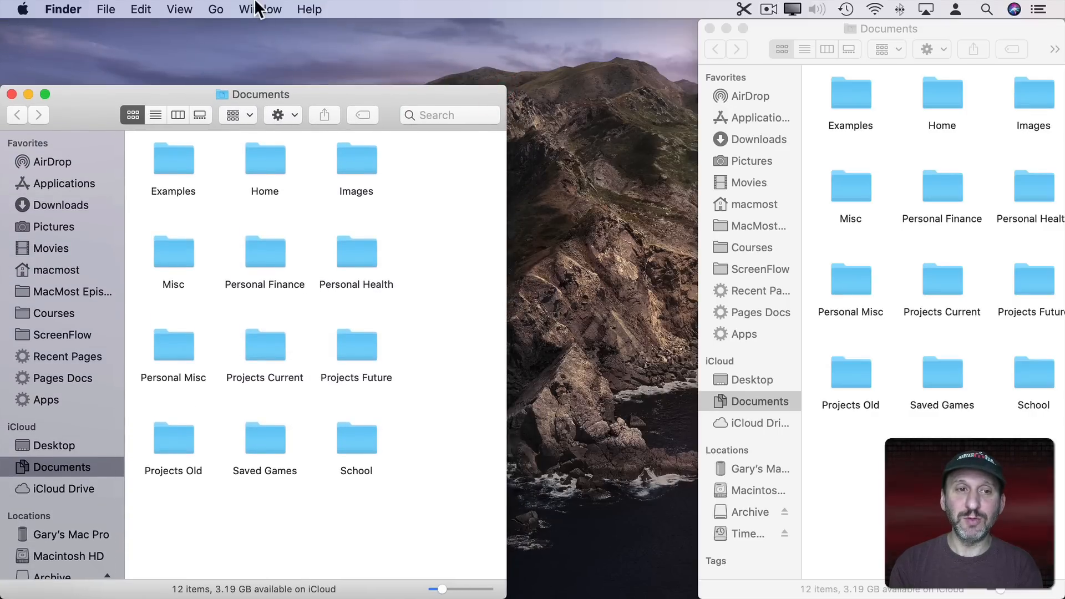
left_click(258, 8)
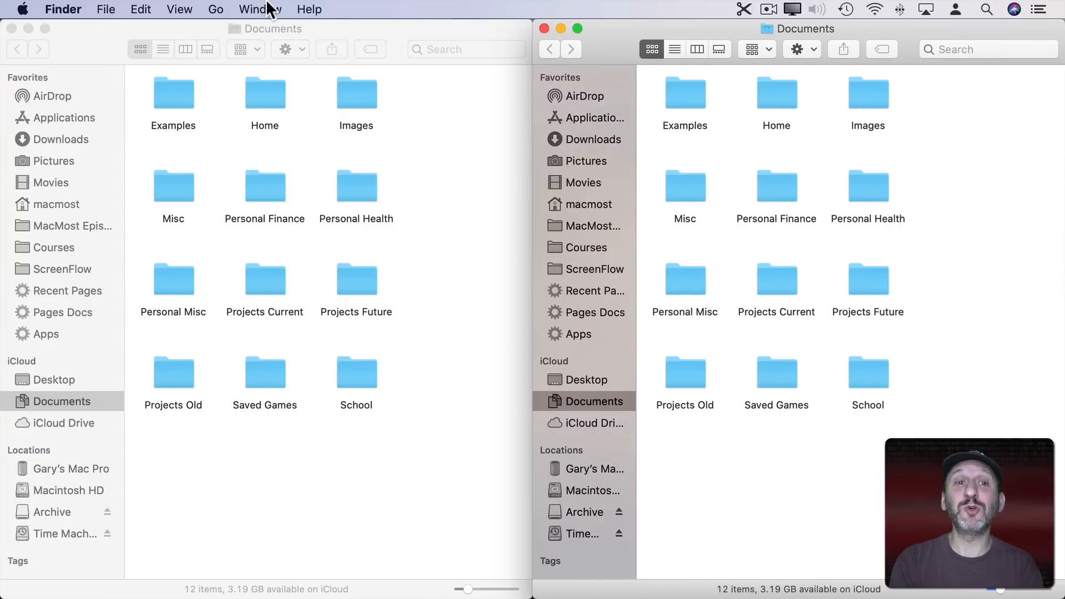
left_click(261, 9)
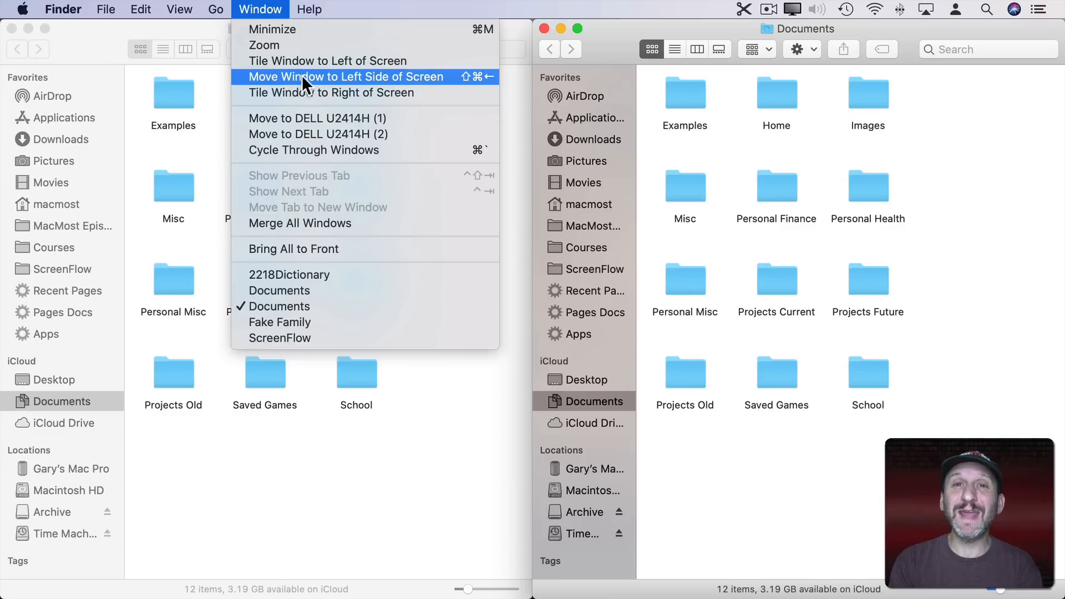